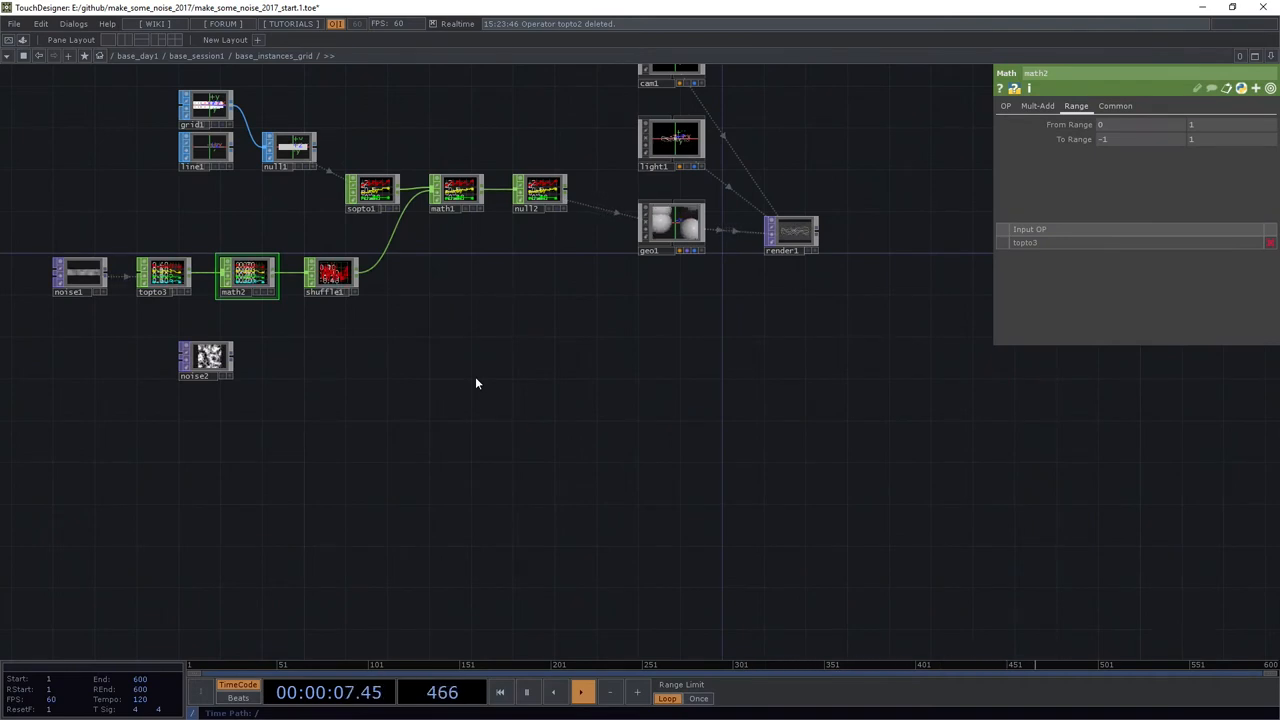
pyautogui.moveTo(496, 404)
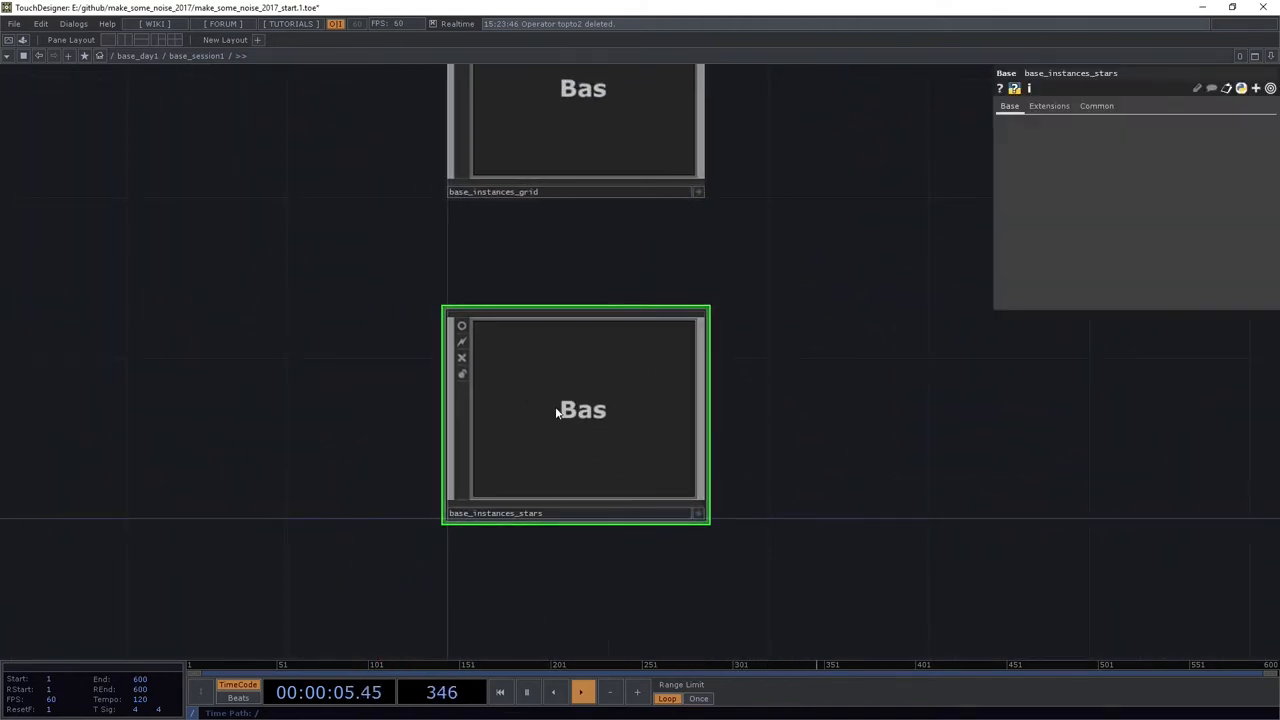
# - Enter base_instances_stars and paste the copied camera, light, render and null operators
pyautogui.doubleClick(582, 408)
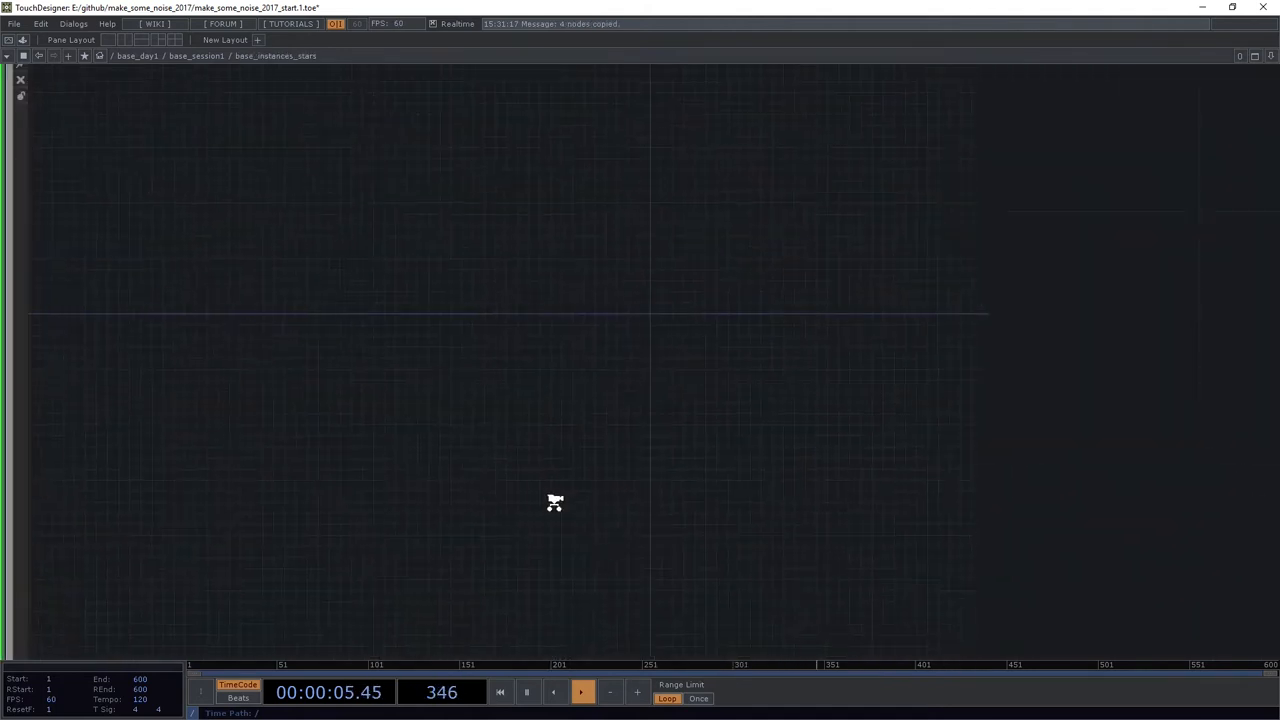
pyautogui.press('ctrl+v')
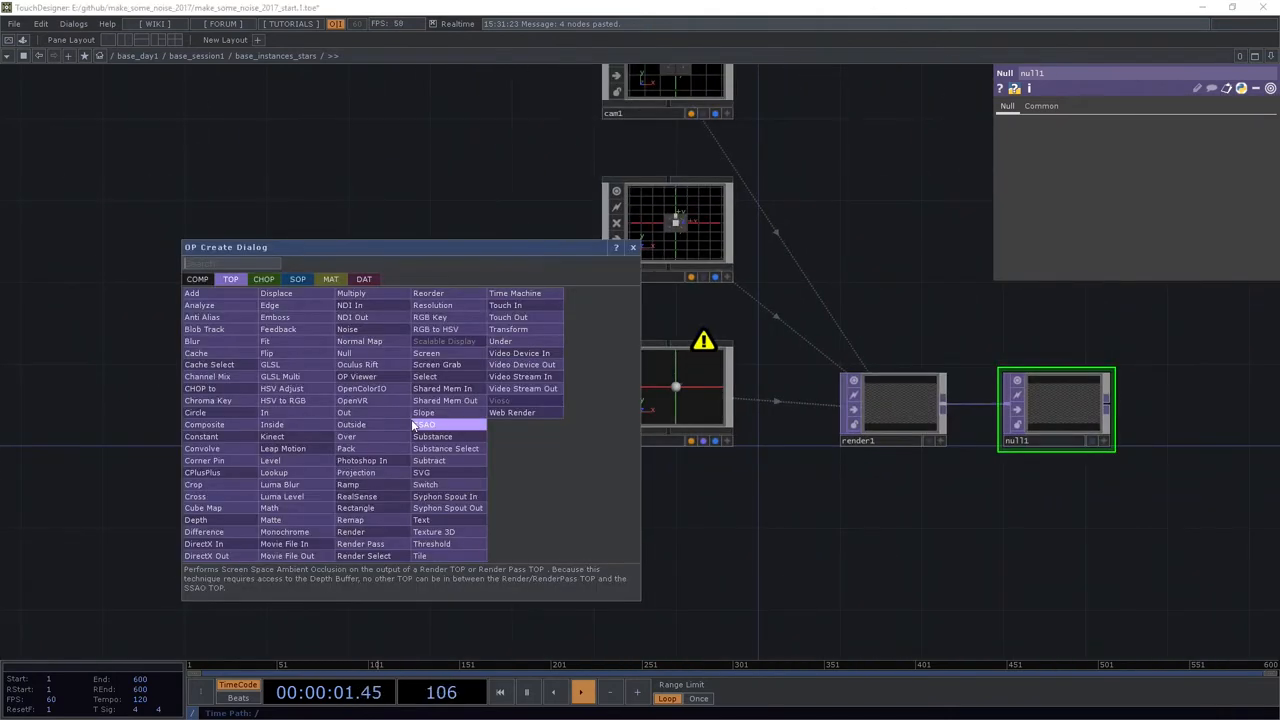
# - Create a Noise CHOP with channel names [xyz] and route it through a Null CHOP
pyautogui.write('noise')
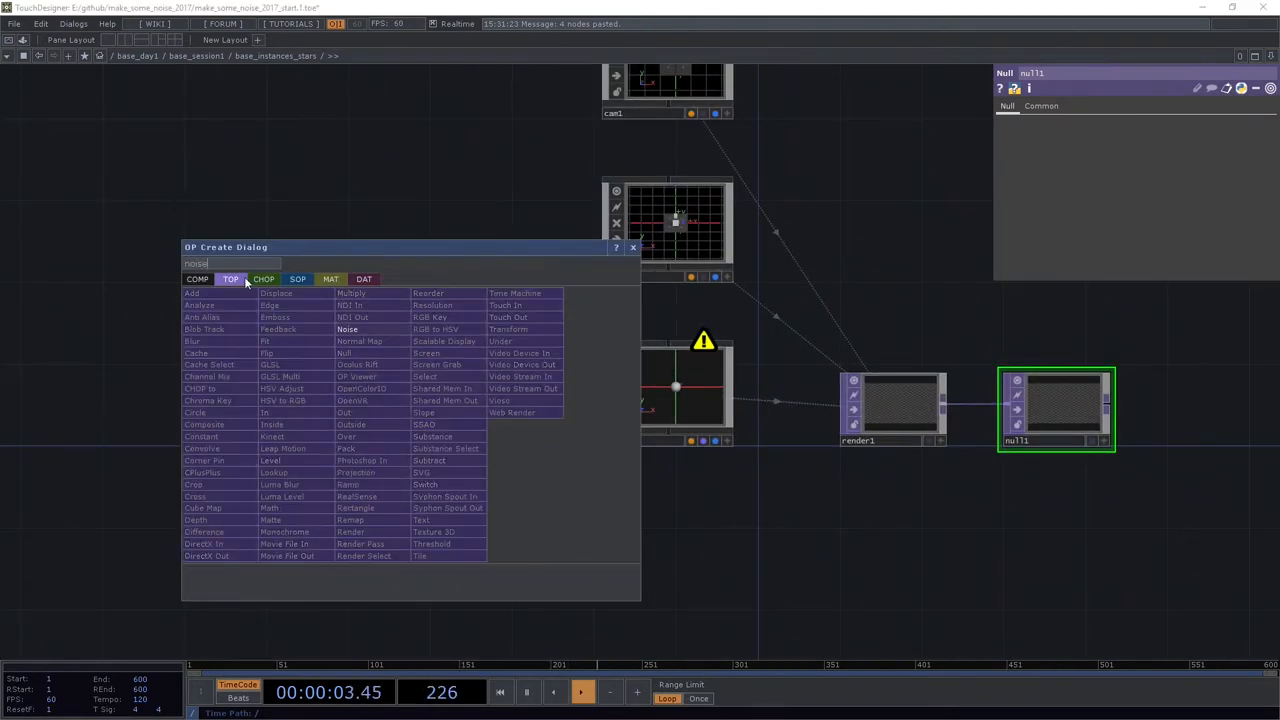
pyautogui.click(348, 328)
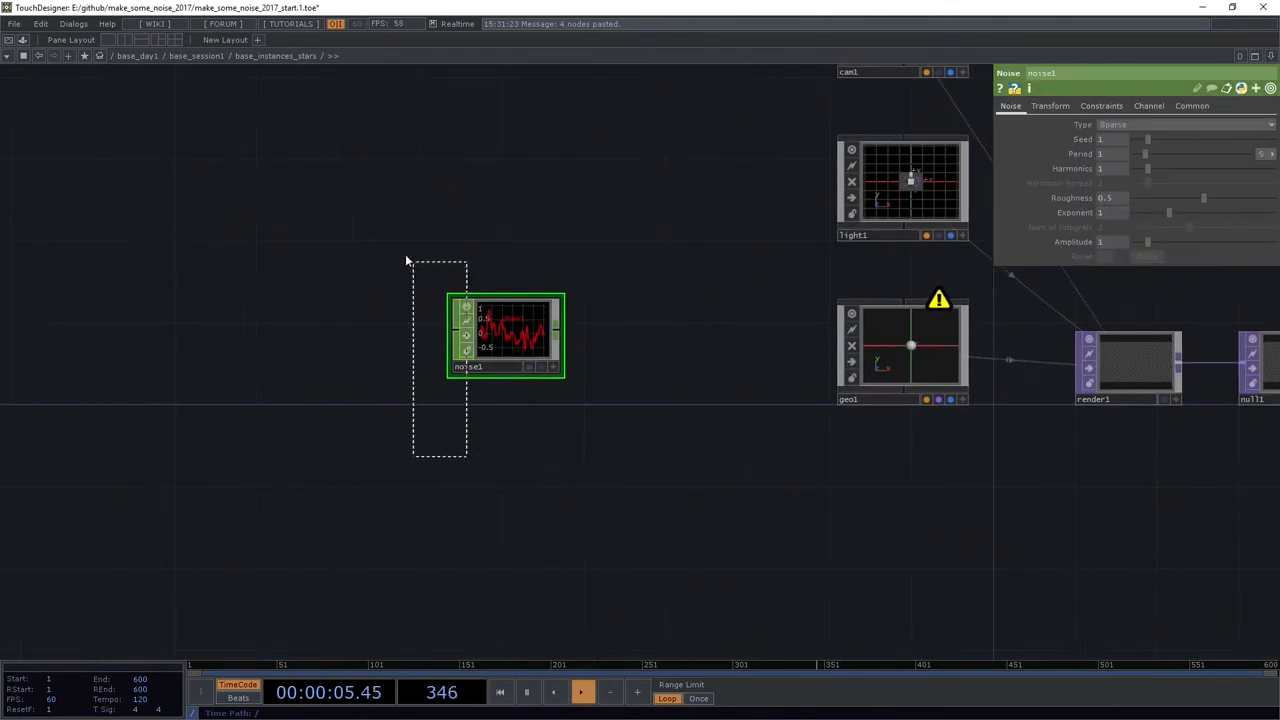
pyautogui.moveTo(504, 336); pyautogui.dragTo(228, 364)
pyautogui.write('t[')
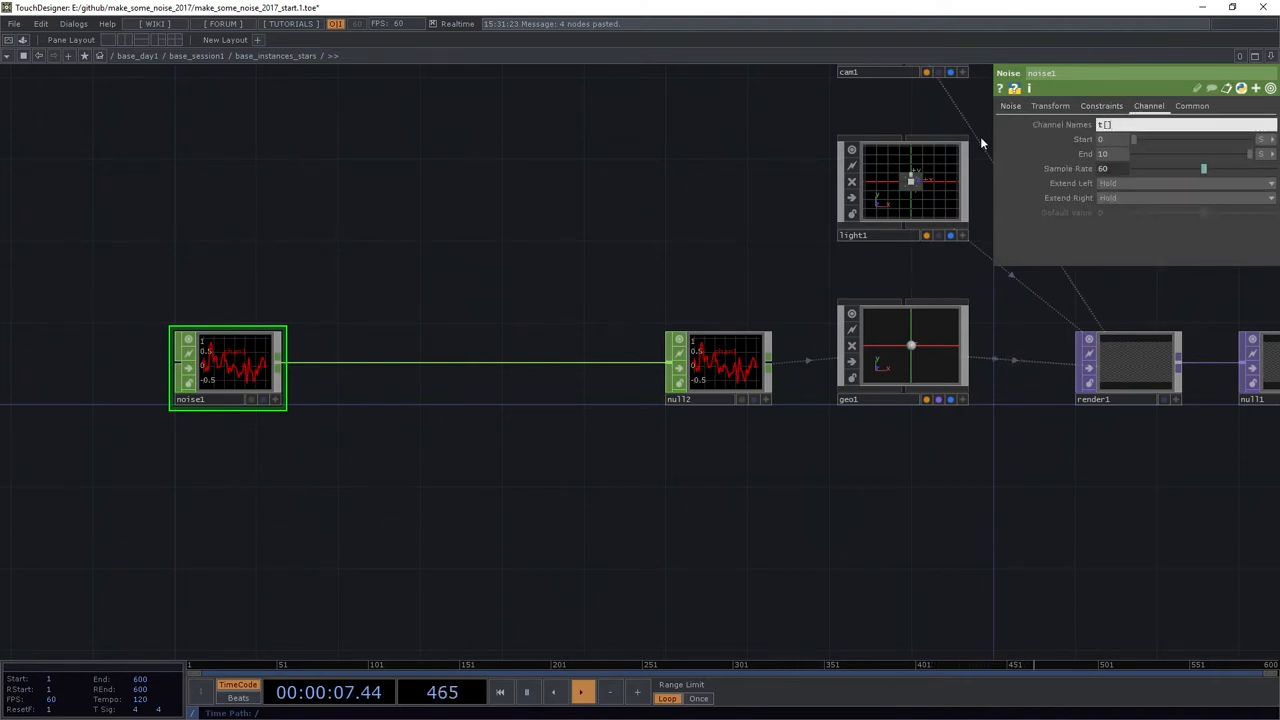
pyautogui.write('[xyz]')
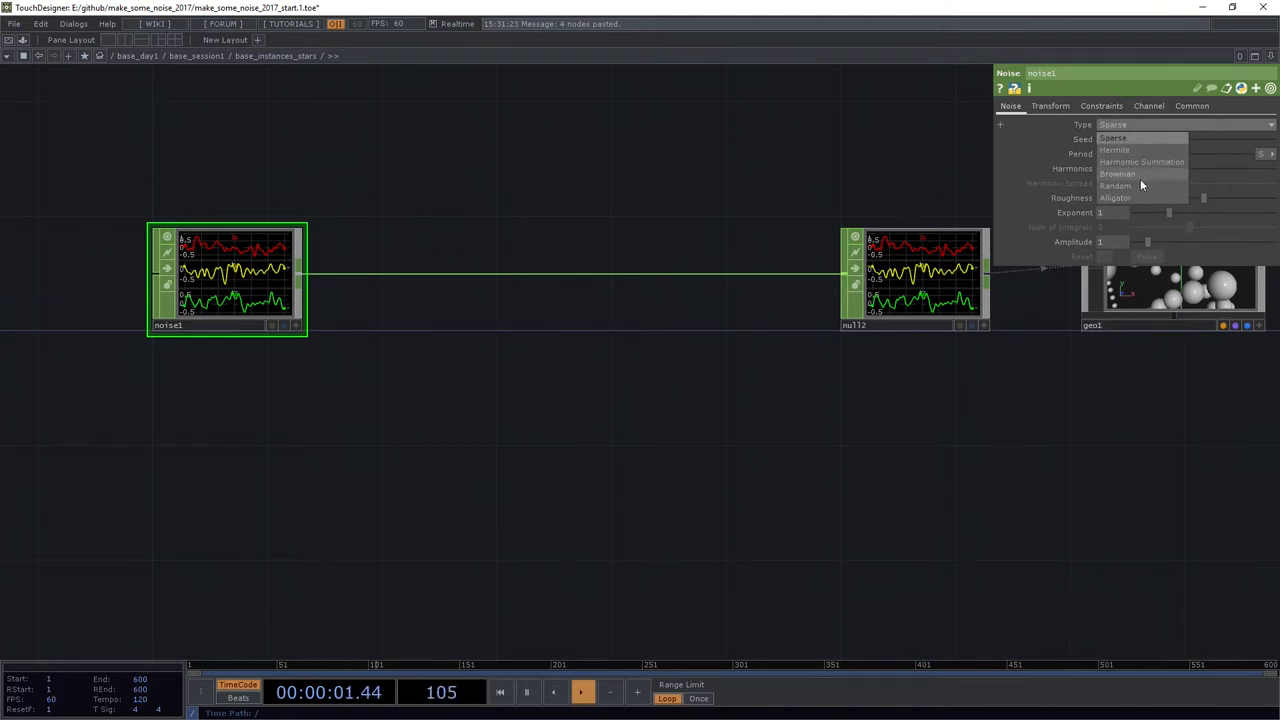
# - Set the Noise CHOP type to Random so geo1's instances scatter into star points
pyautogui.click(1116, 186)
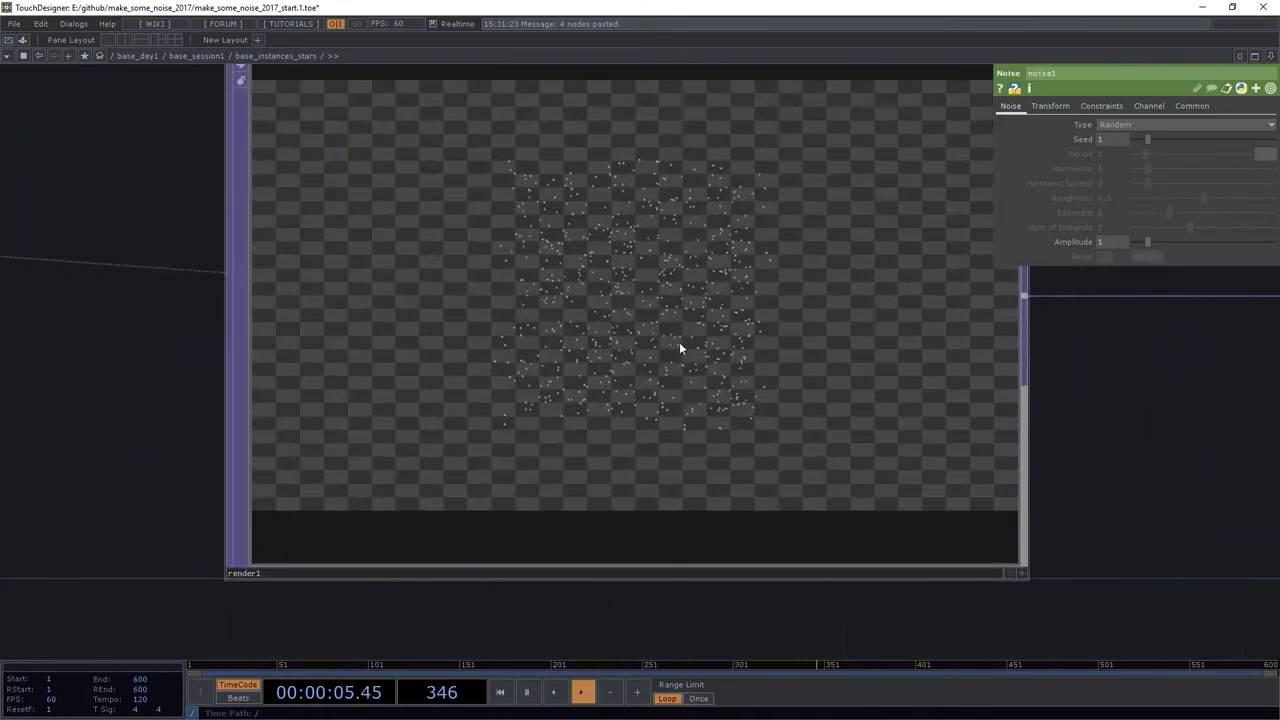
pyautogui.moveTo(538, 376)
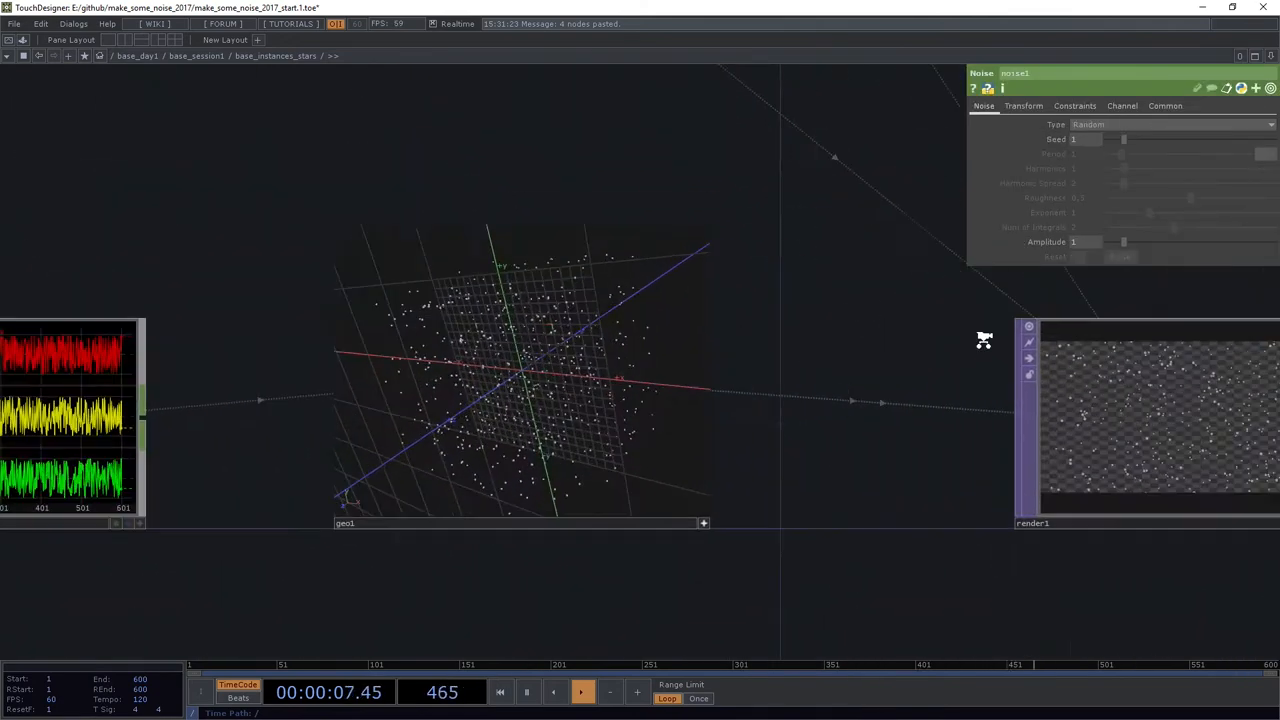
pyautogui.click(1120, 104)
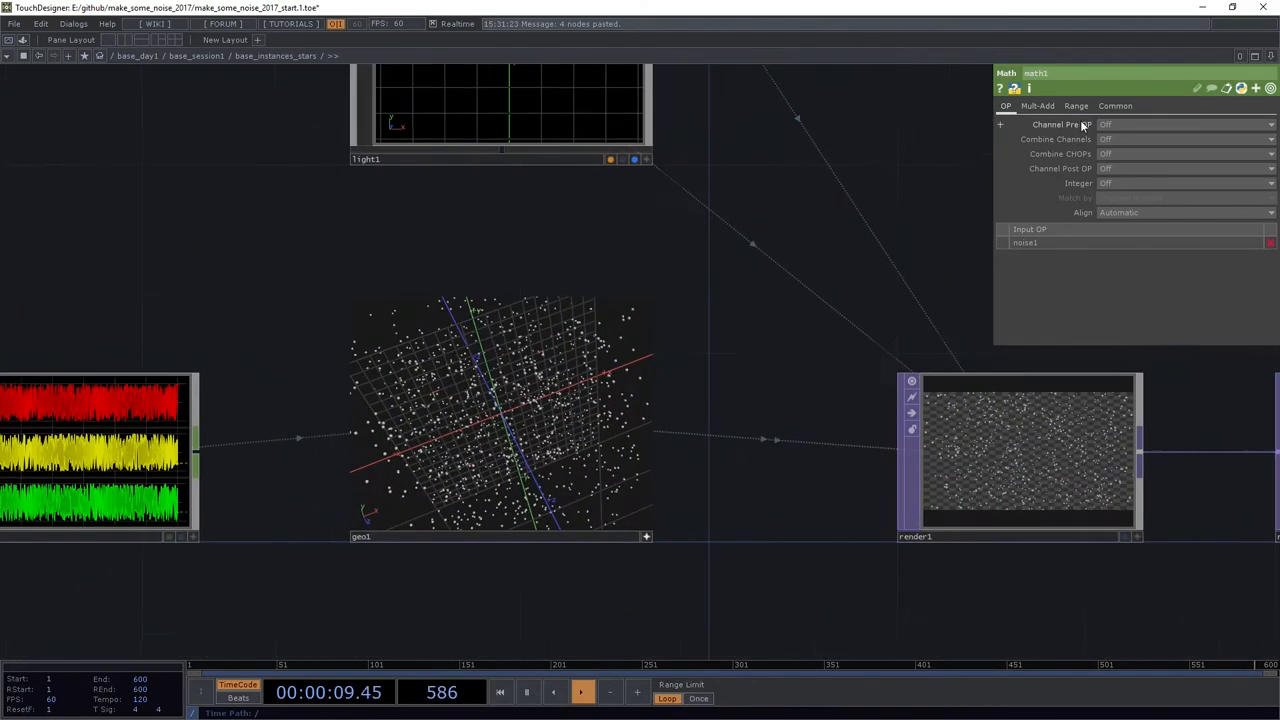
# - Raise the Math CHOP's Multiply value to spread the star instances wider
pyautogui.click(1036, 104)
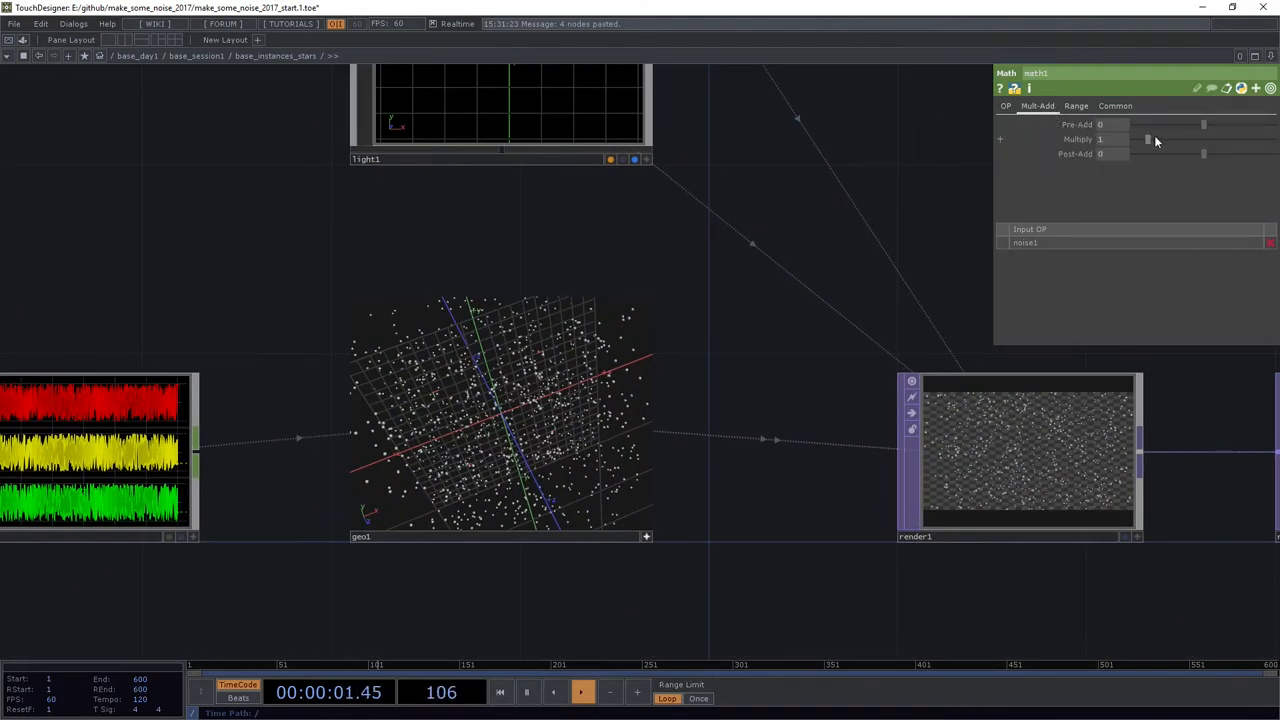
pyautogui.moveTo(1150, 140); pyautogui.dragTo(1184, 140)
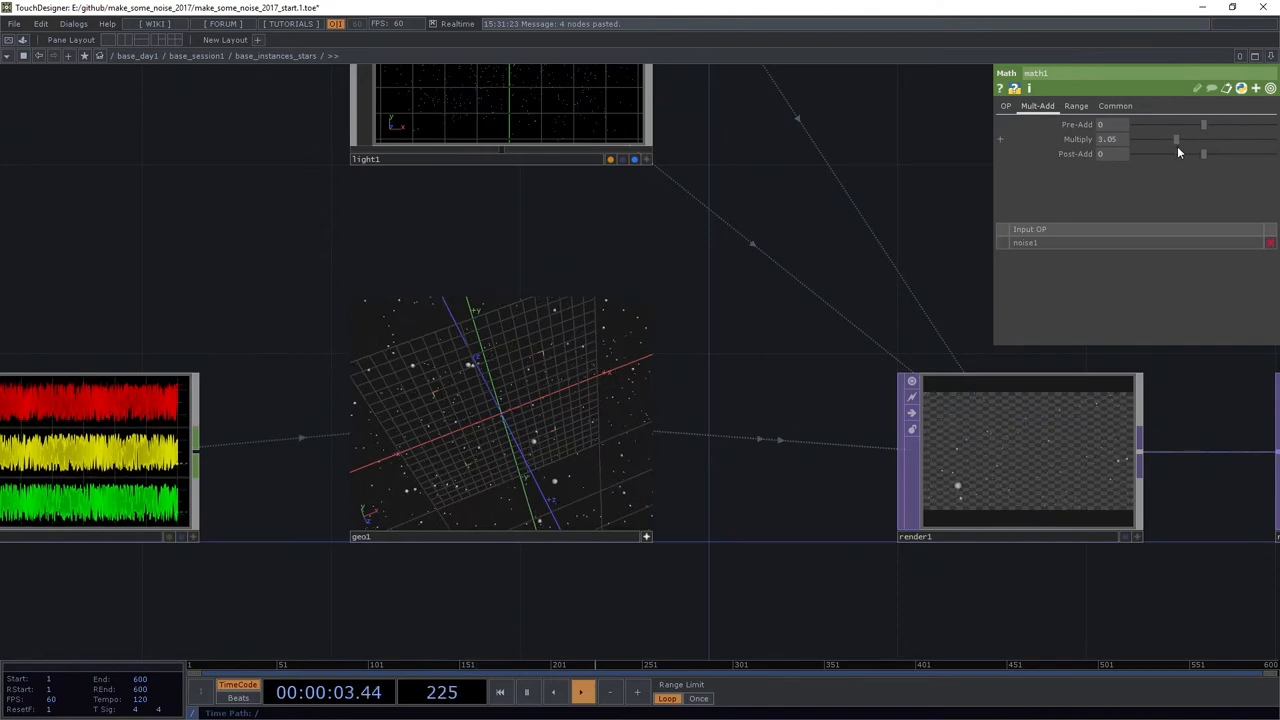
pyautogui.moveTo(1176, 140); pyautogui.dragTo(1160, 140)
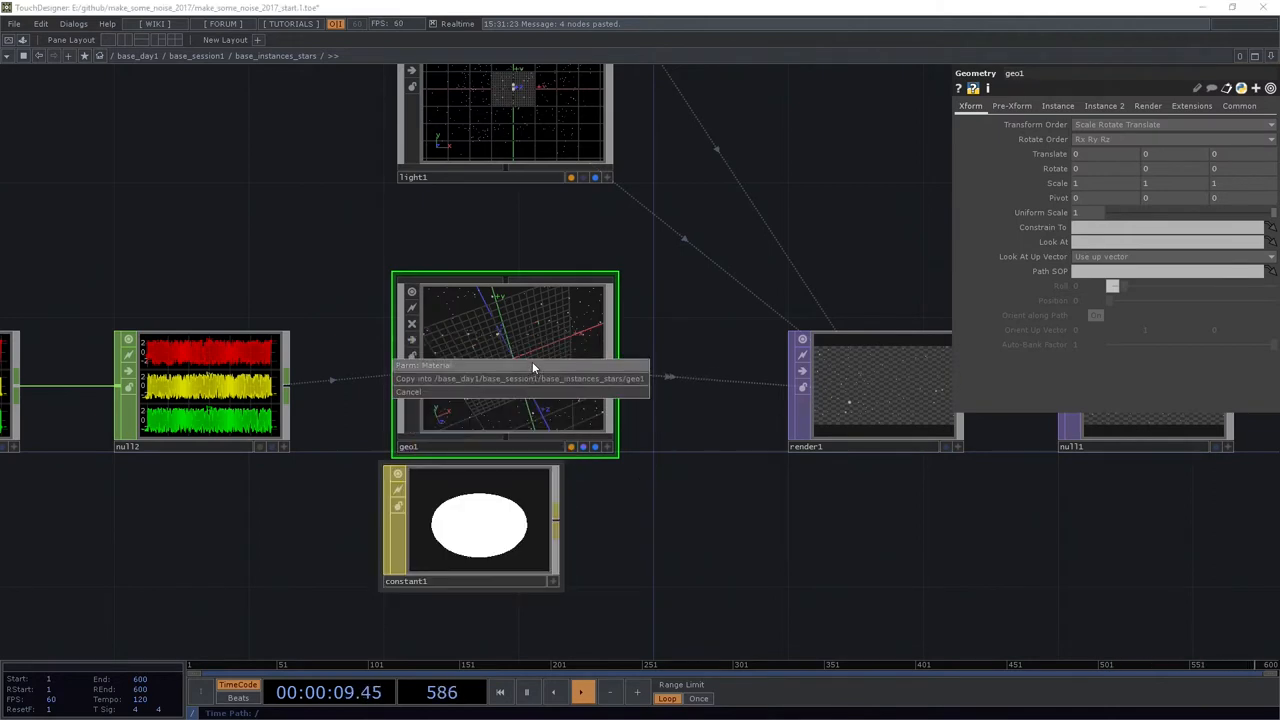
# - Assign constant1 as the material of geo1
pyautogui.click(470, 524)
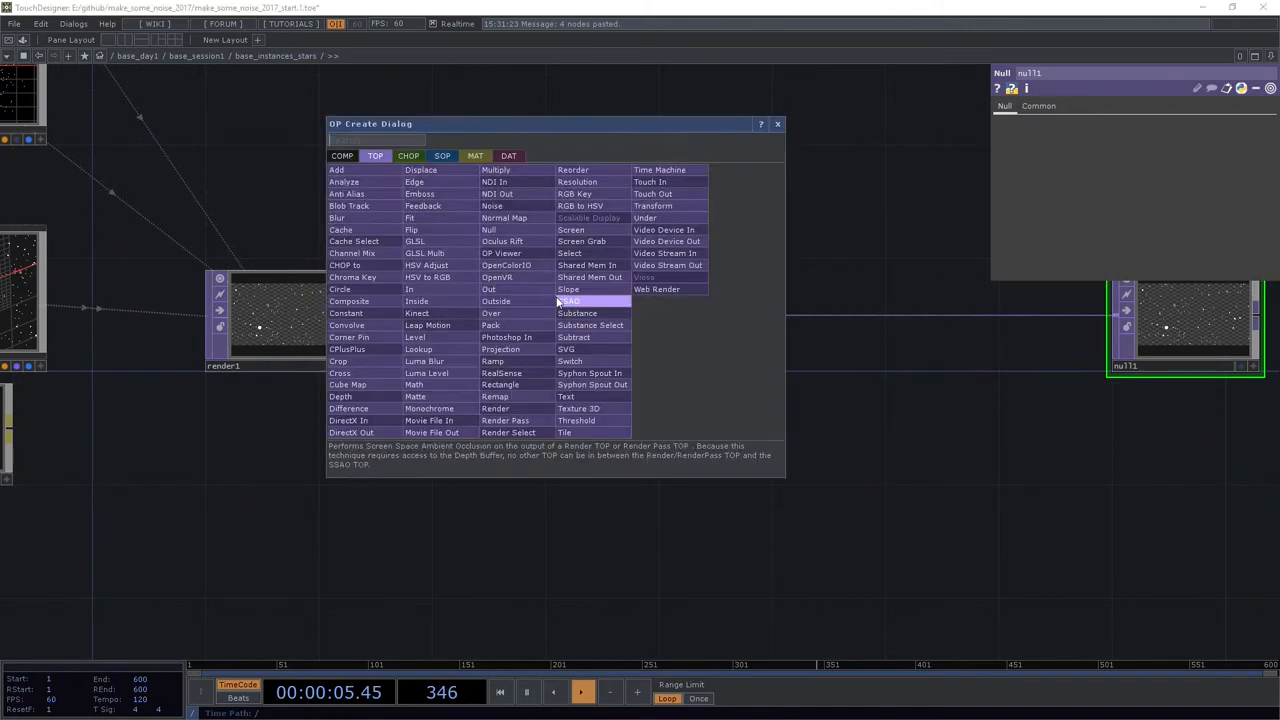
# - Add a Blur TOP after render1 with a larger Filter Size and composite it with the sharp render
pyautogui.write('bl')
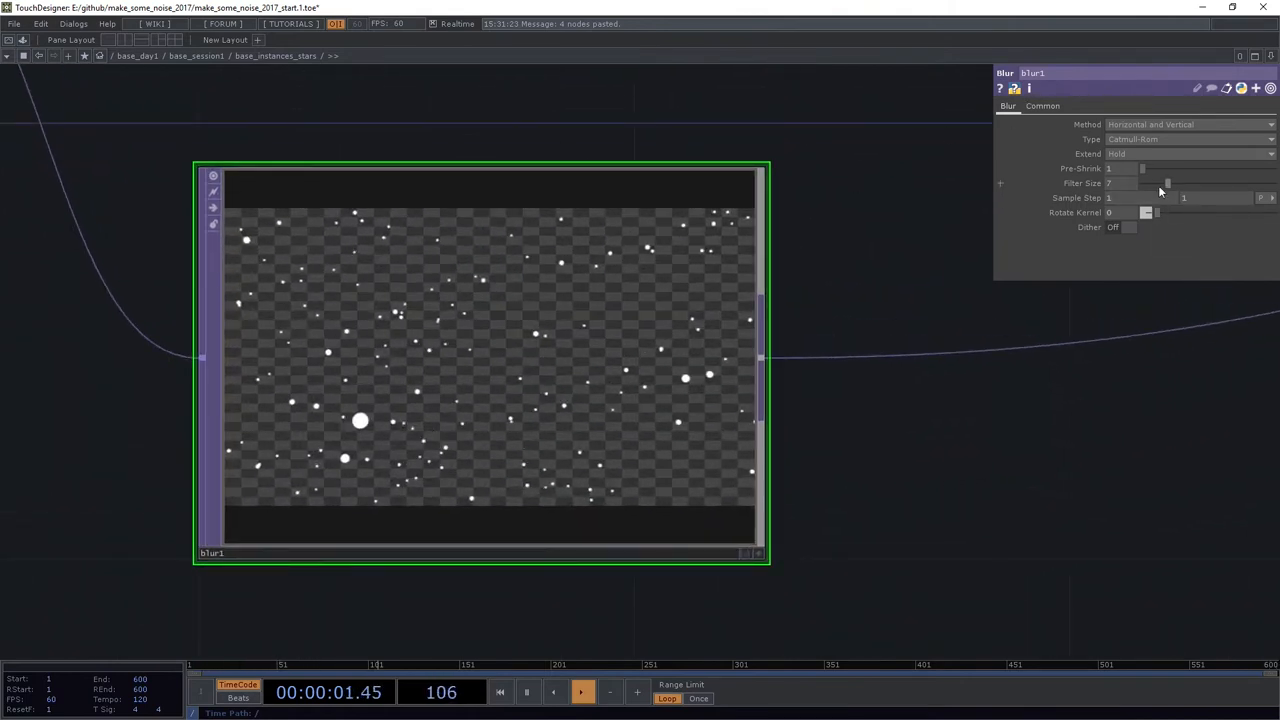
pyautogui.moveTo(1144, 168); pyautogui.dragTo(1168, 168)
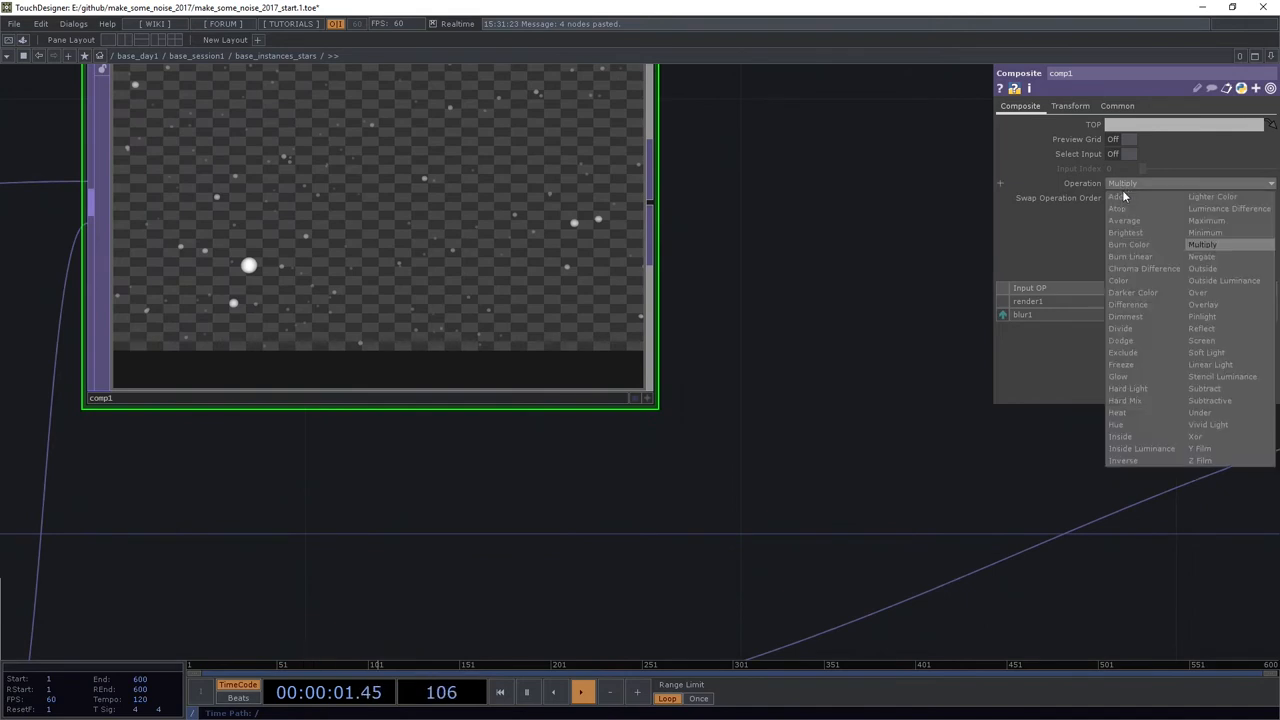
pyautogui.click(1116, 196)
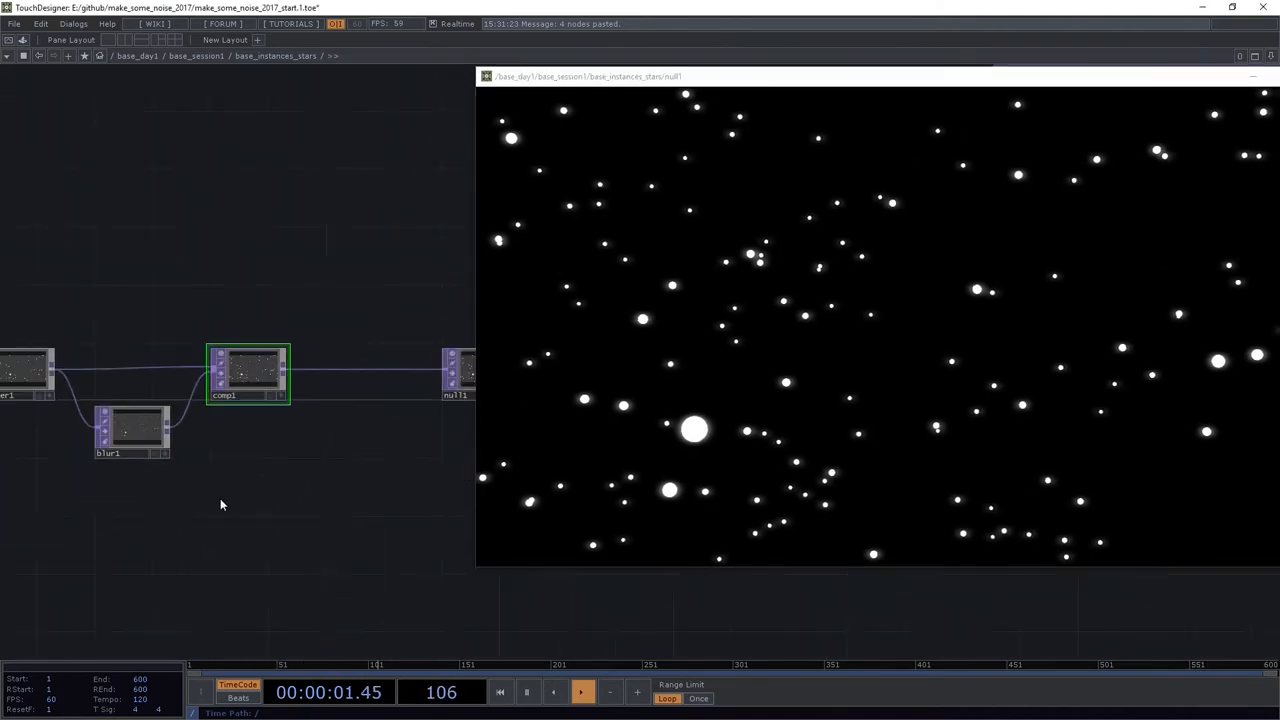
# - Retune blur1's Filter Size to refine the star glow
pyautogui.click(132, 432)
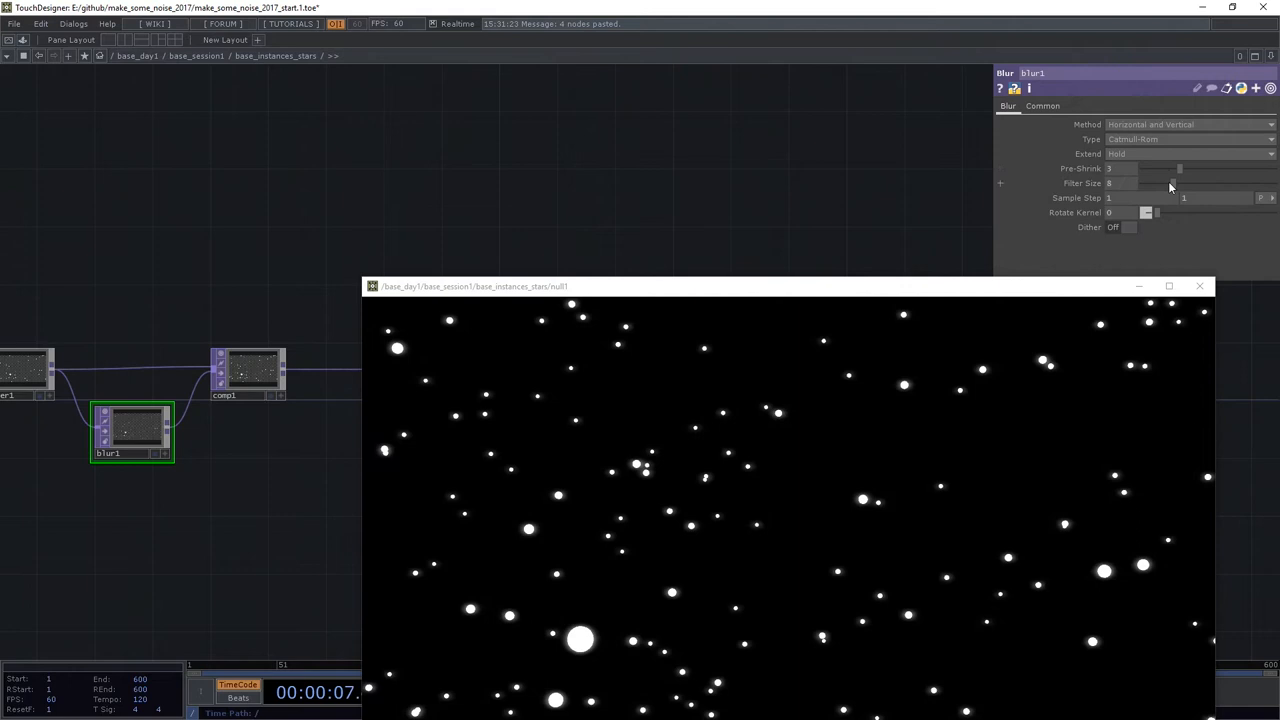
pyautogui.moveTo(1170, 184); pyautogui.dragTo(1190, 184)
pyautogui.write('noise')
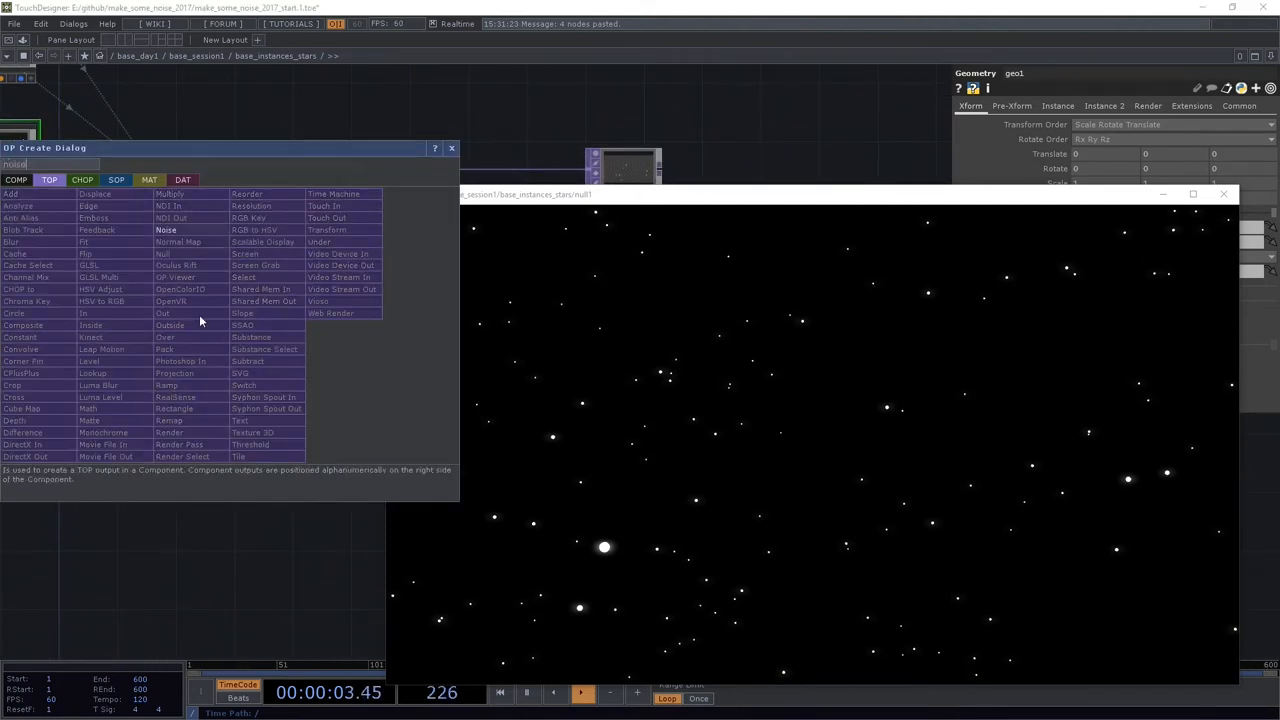
# - Add a noise texture and a Ramp TOP to colour it
pyautogui.click(166, 228)
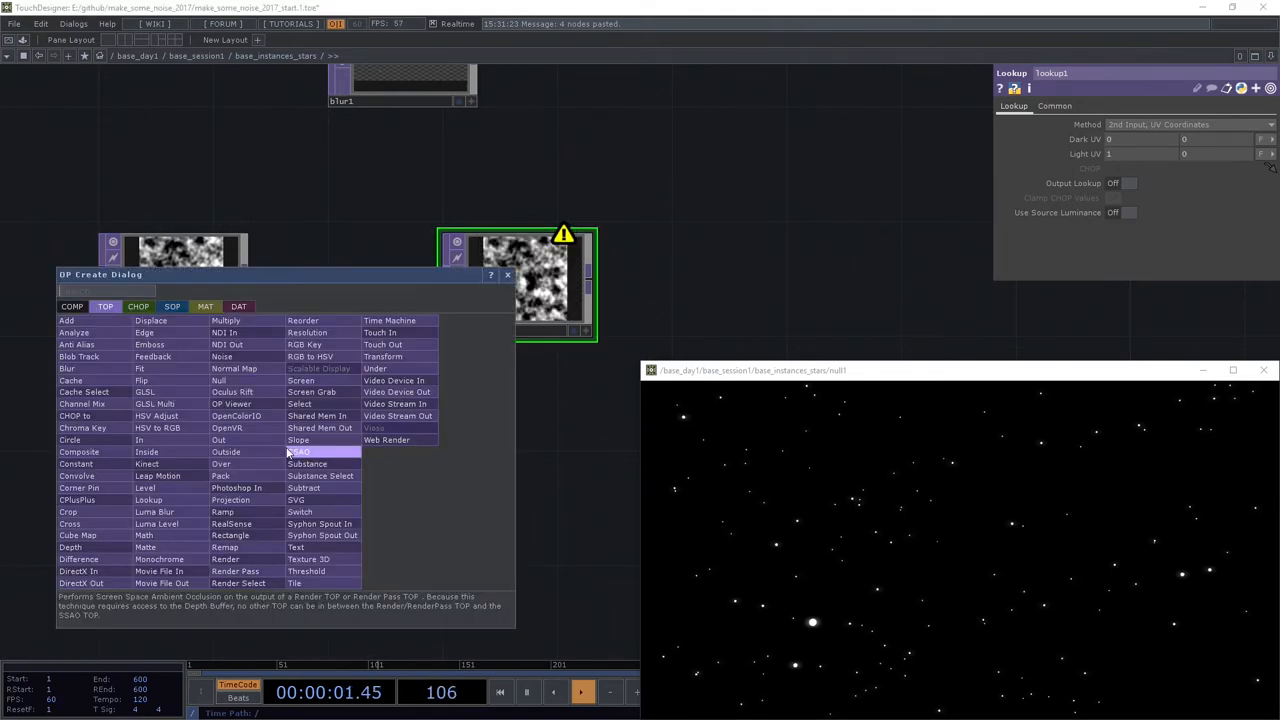
pyautogui.write('Ramp')
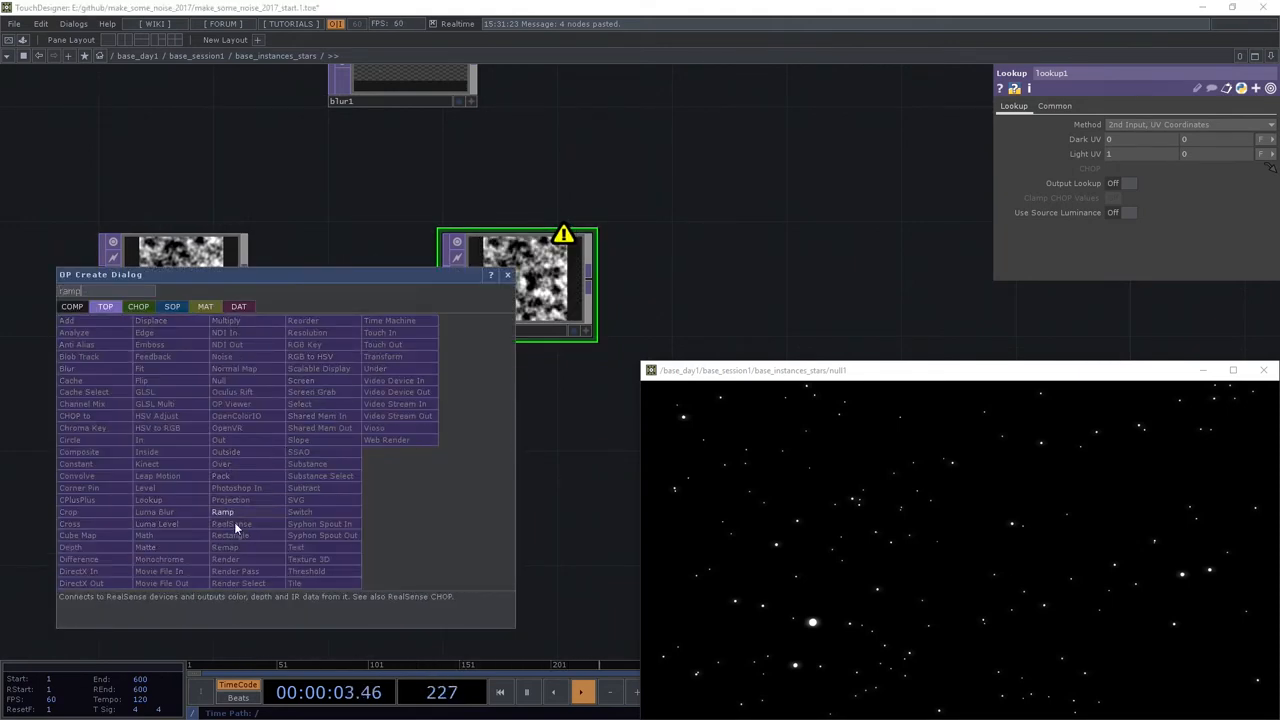
pyautogui.click(222, 512)
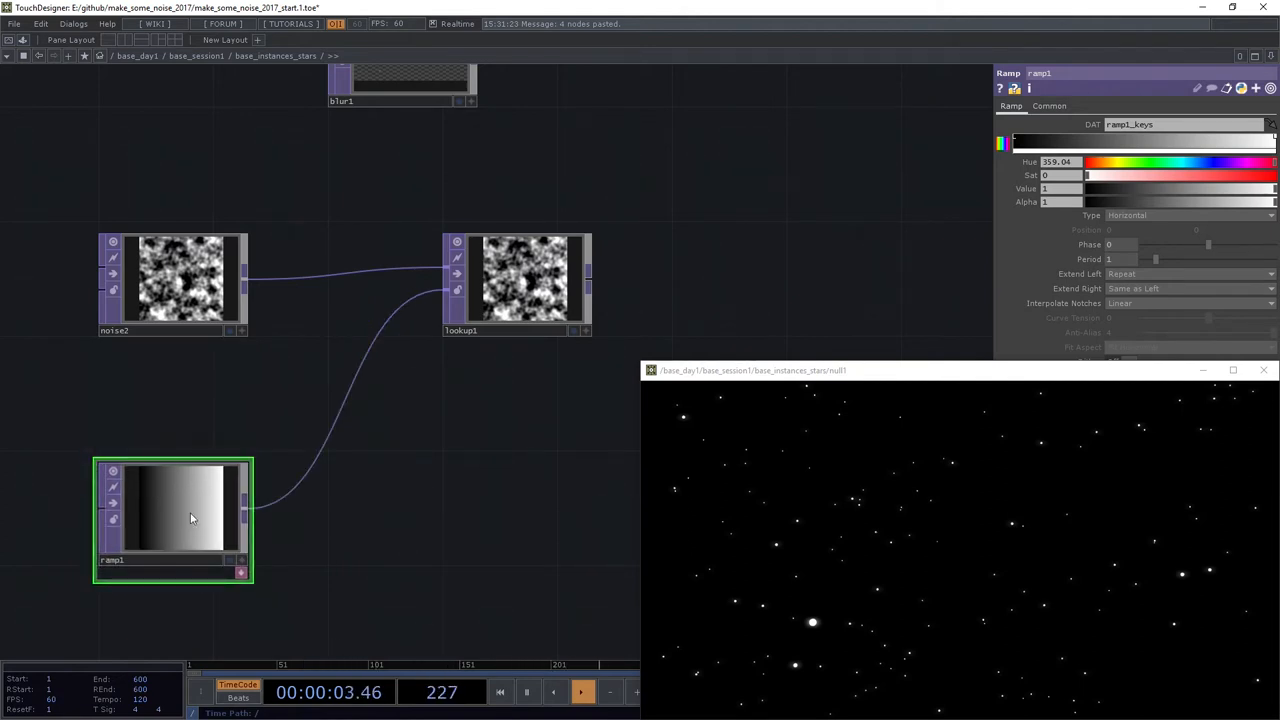
# - Set ramp1's resolution to 10 so a thin black-to-magenta ramp drives the lookup into the composite
pyautogui.click(1048, 106)
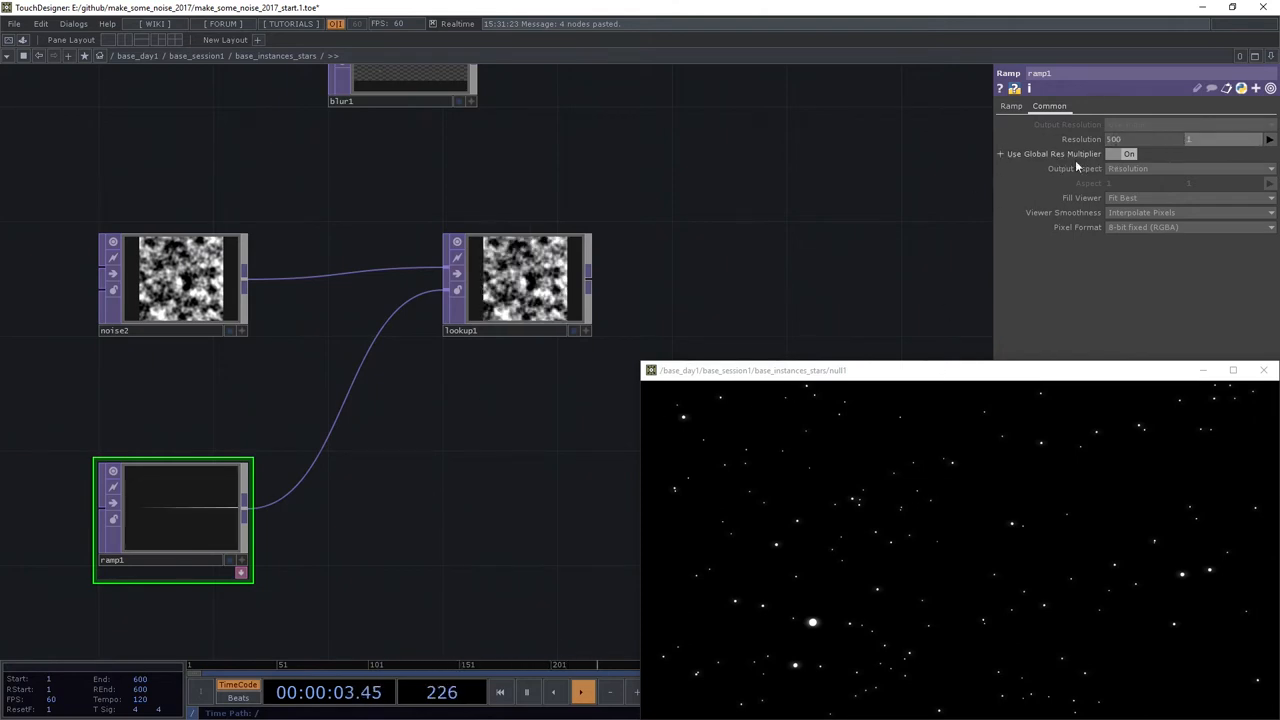
pyautogui.write('10')
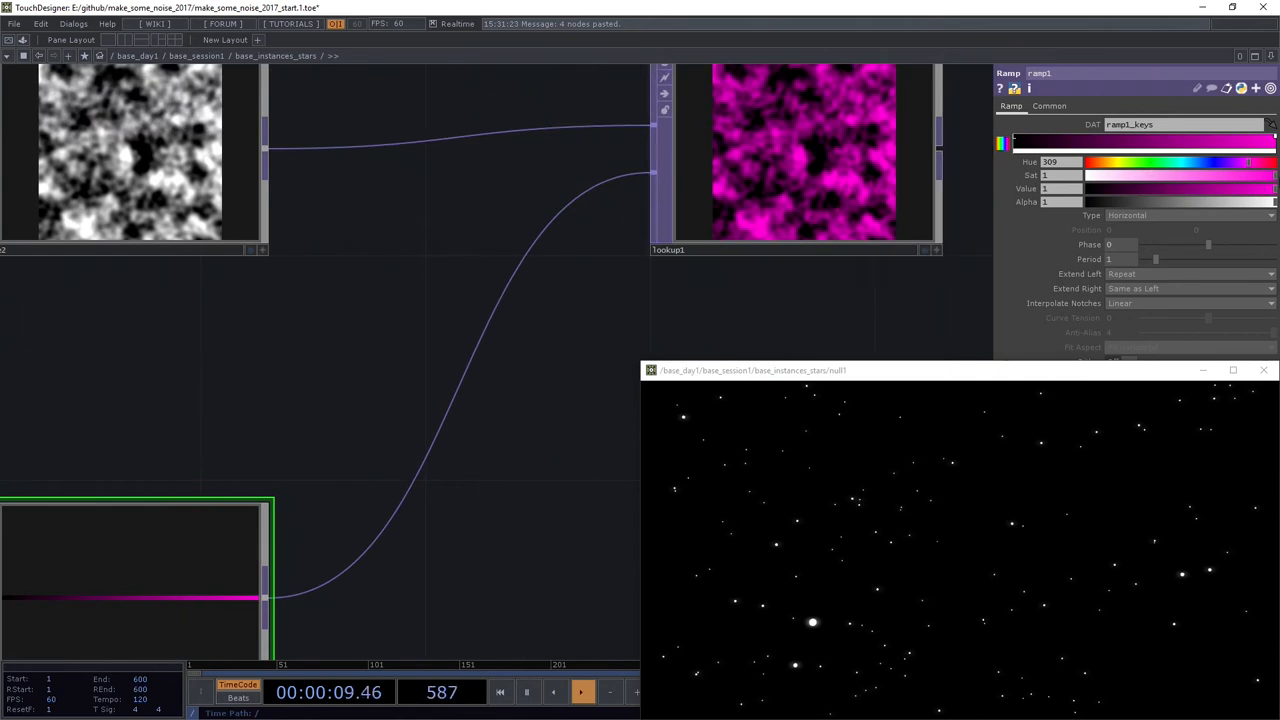
pyautogui.moveTo(1270, 188); pyautogui.dragTo(1172, 188)
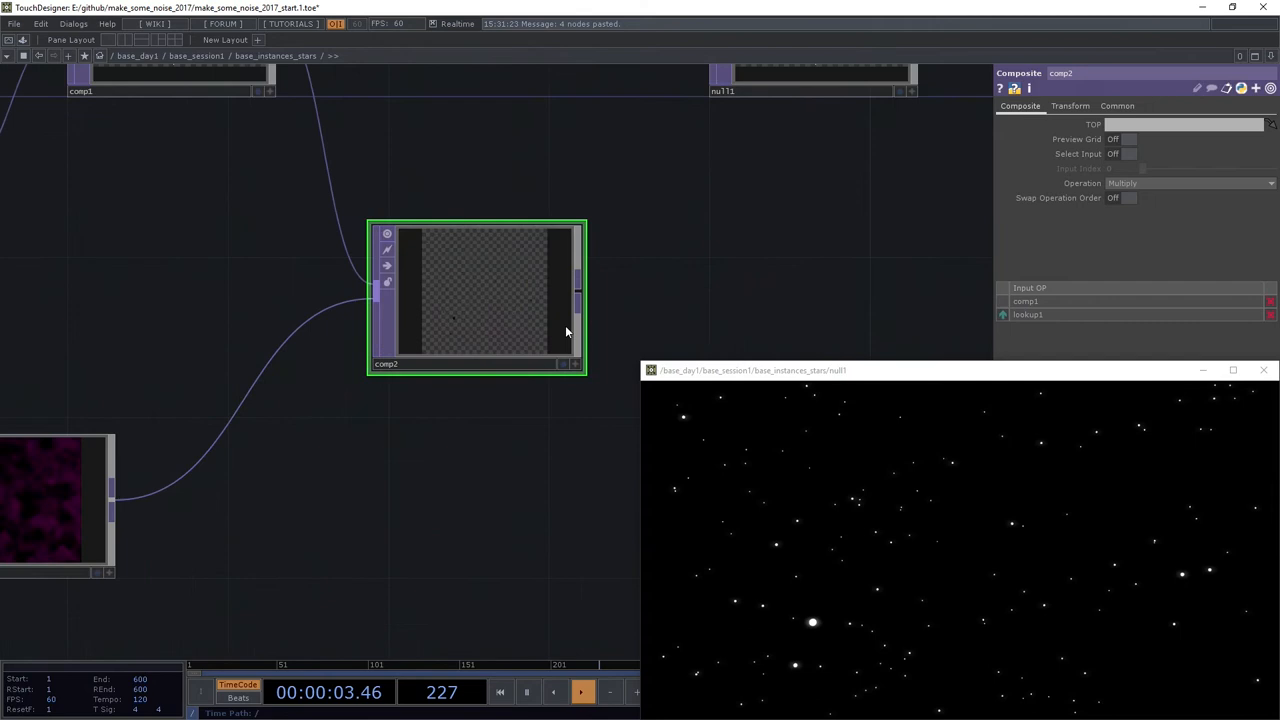
# - Switch comp2's Operation from Multiply to a different blend mode
pyautogui.click(1068, 104)
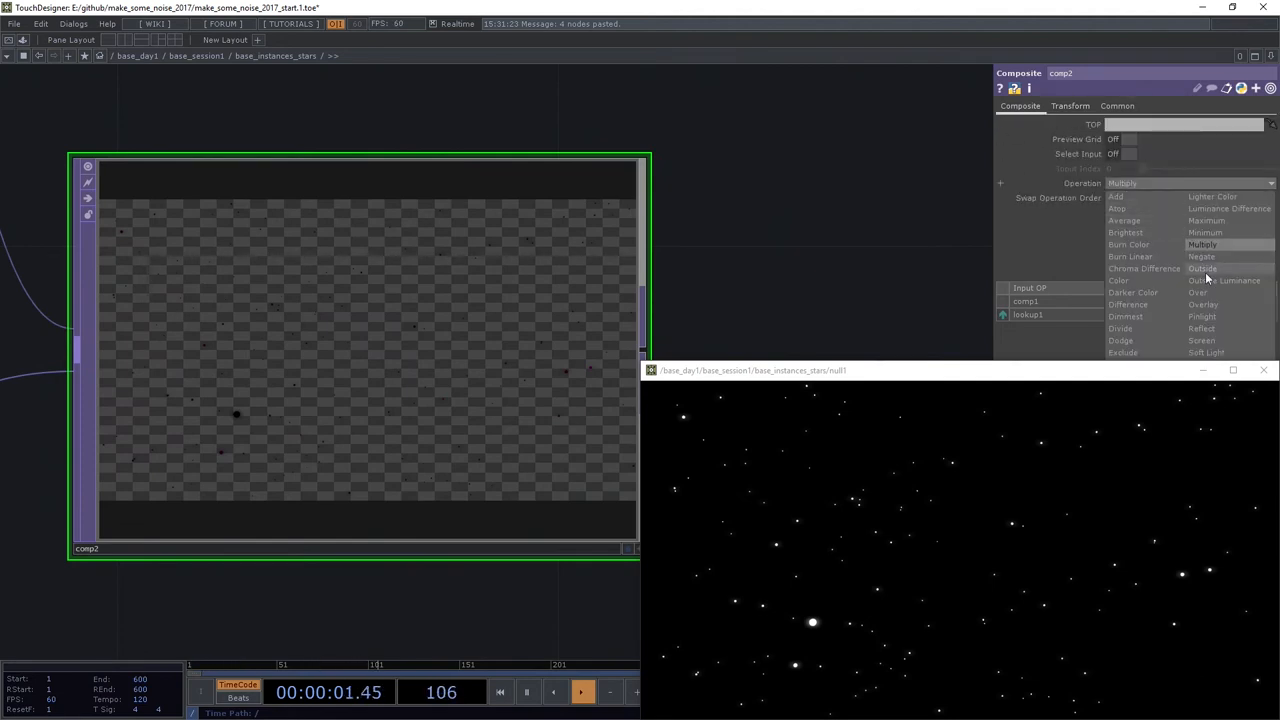
pyautogui.click(1196, 292)
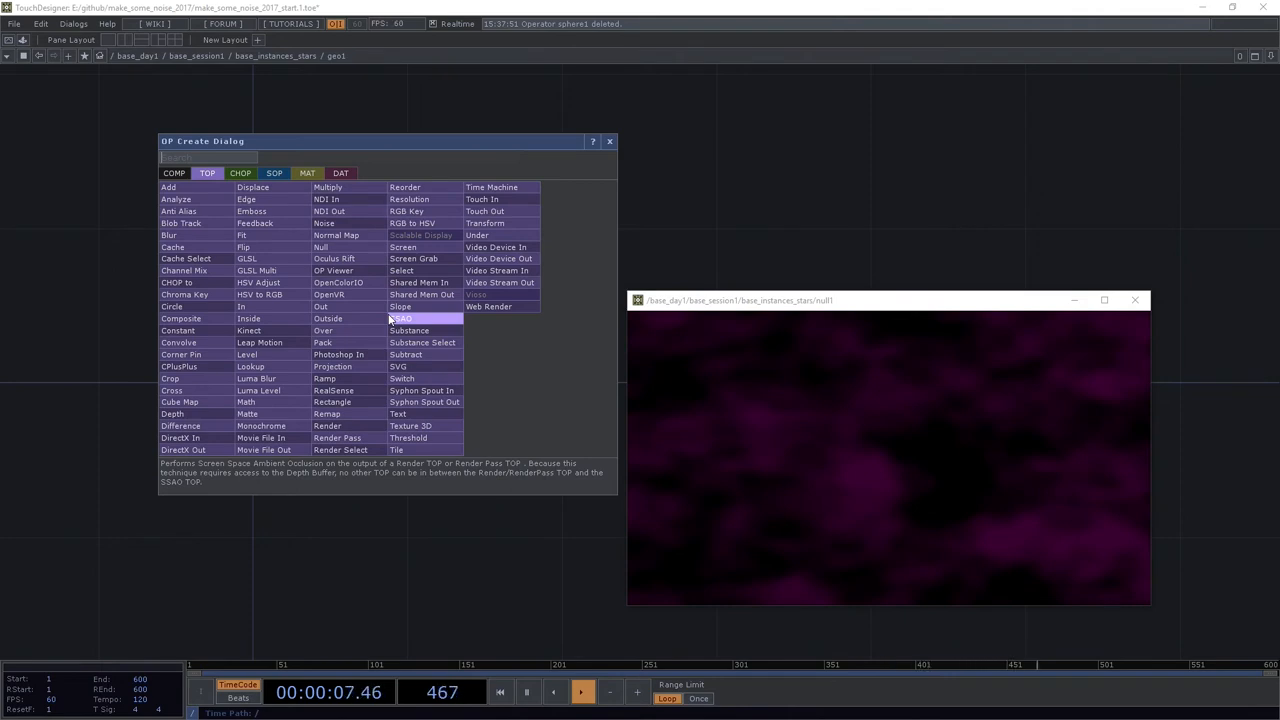
# - Add a Circle SOP inside geo1 with radius 0.008 so the stars become tiny dots
pyautogui.write('cir')
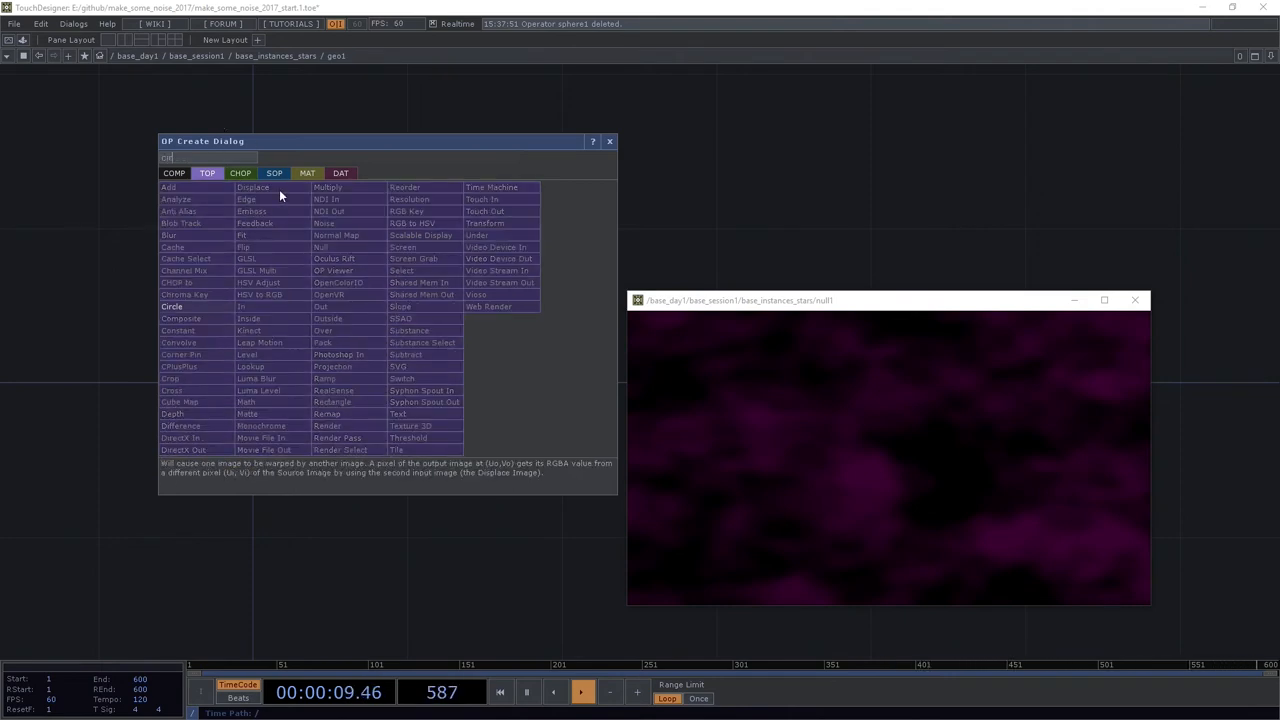
pyautogui.click(172, 306)
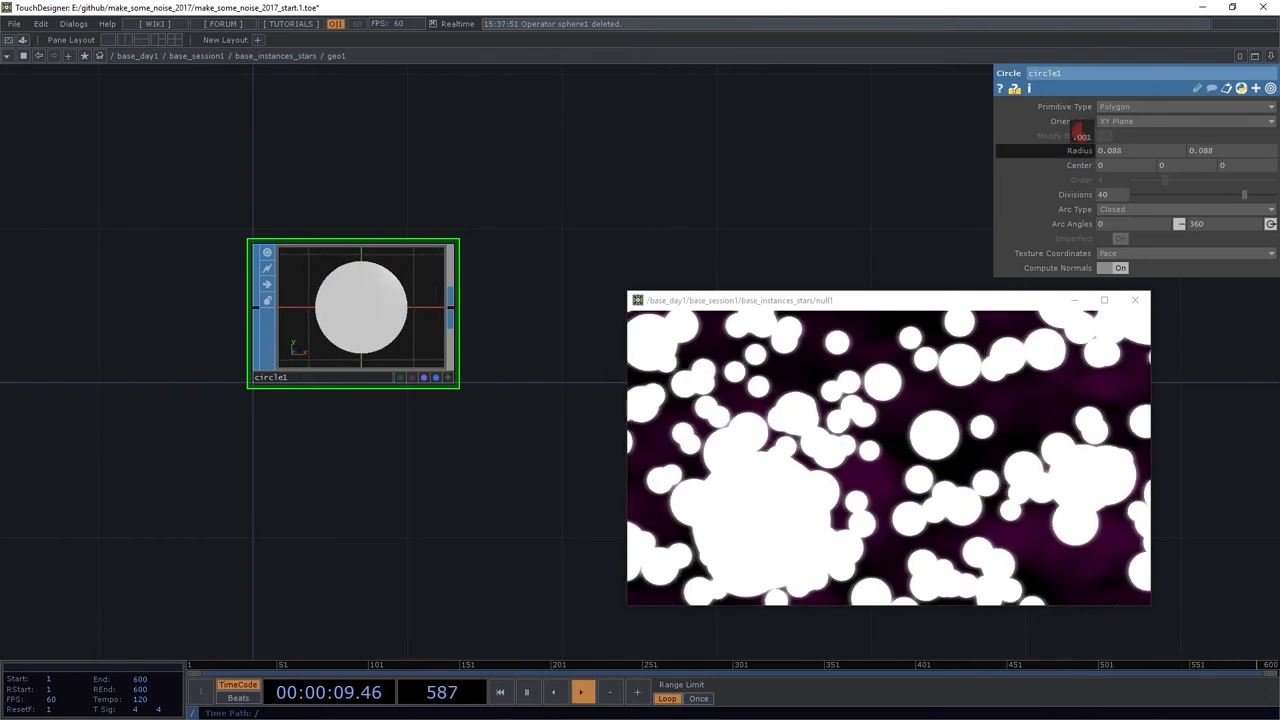
pyautogui.write('0.008')
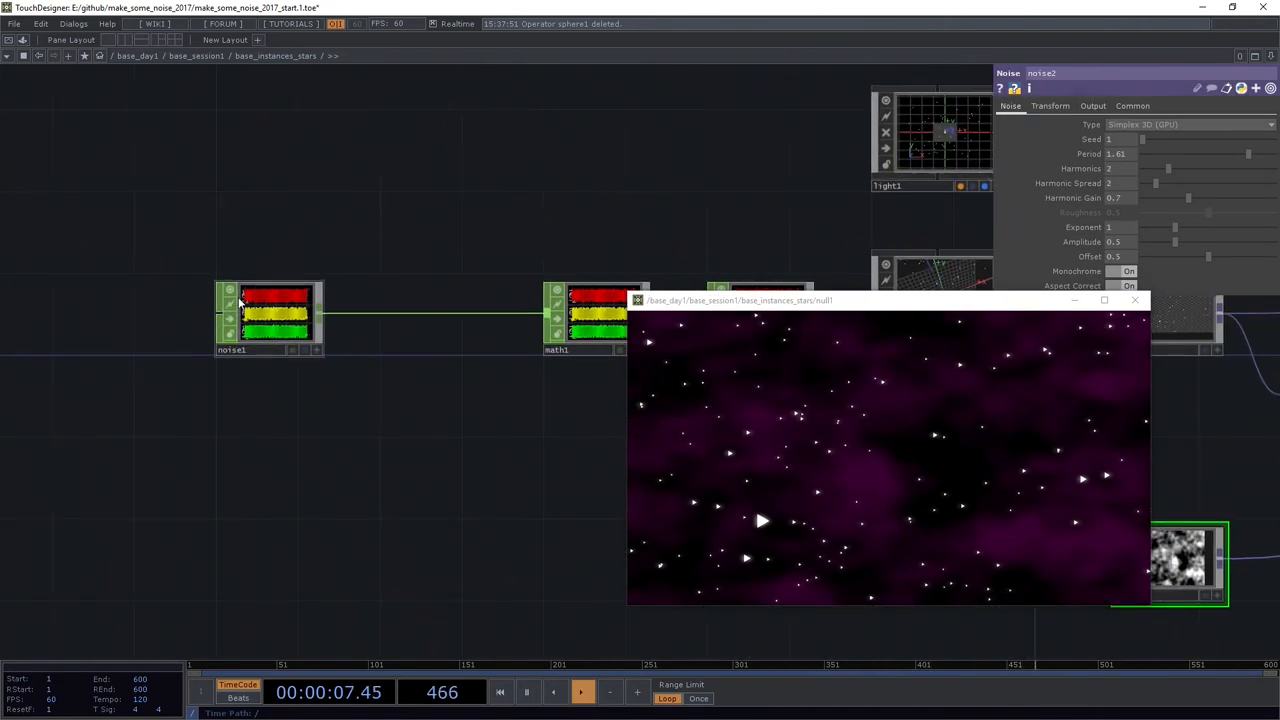
# - Append an rz channel to noise1's Channel Names and add a Select CHOP to isolate it
pyautogui.click(270, 318)
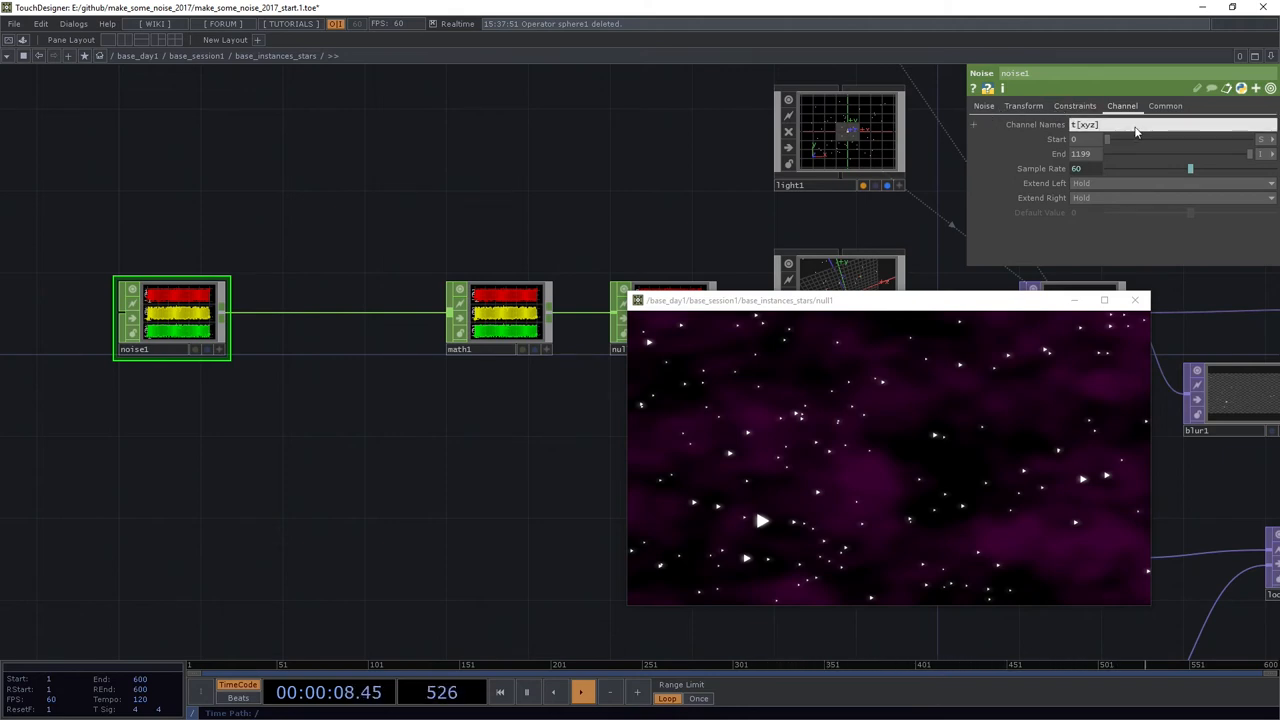
pyautogui.write('rz')
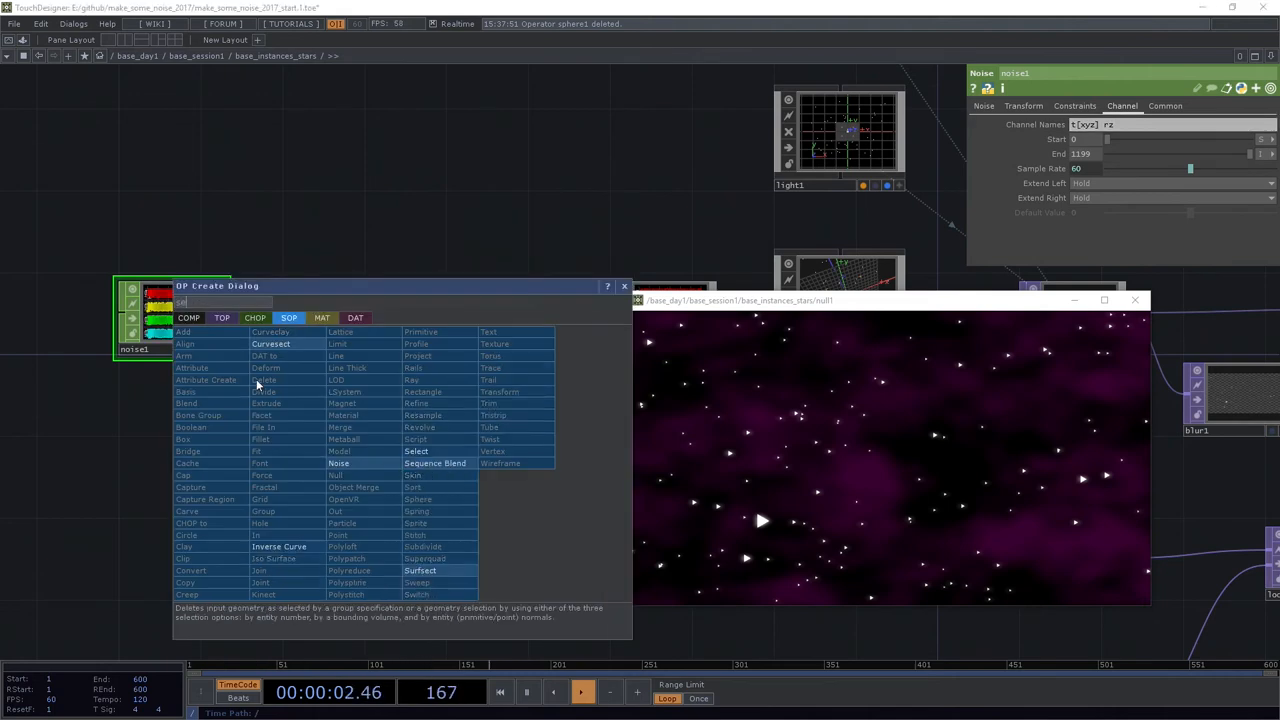
pyautogui.click(256, 318)
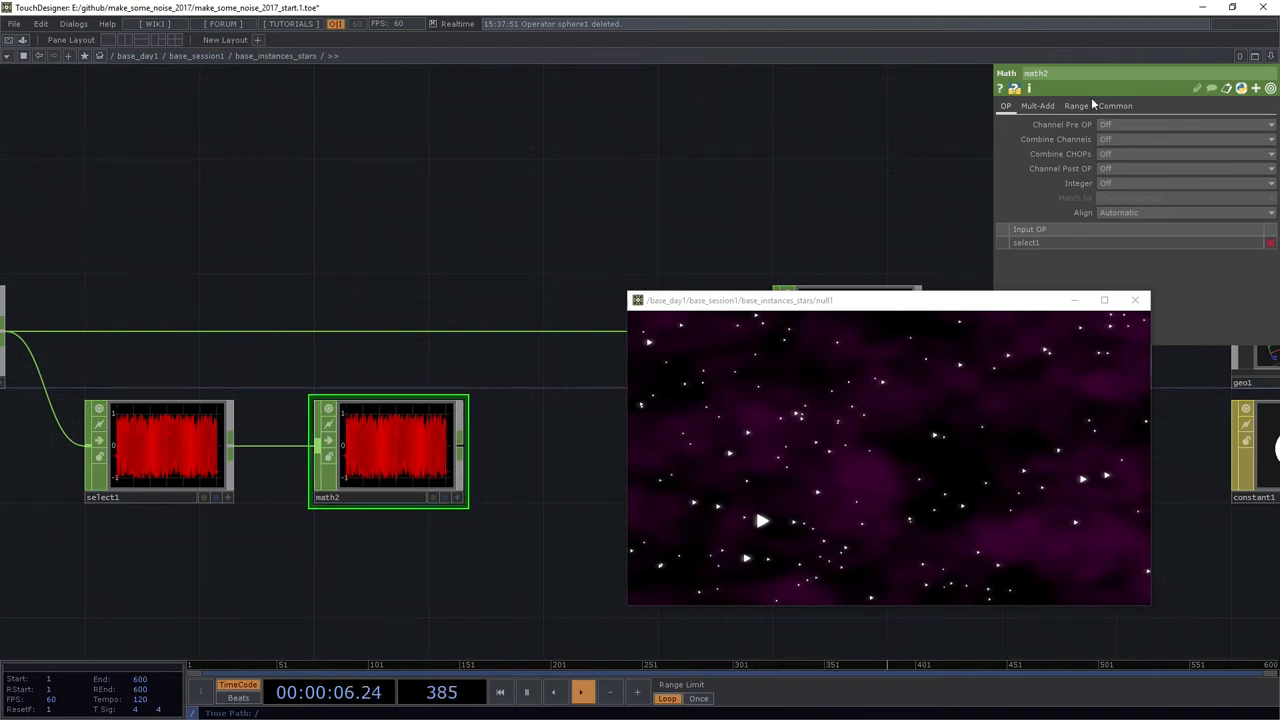
# - Set math2 to Multiply and merge its scaled rz back into the star noise with a Replace CHOP
pyautogui.click(1038, 106)
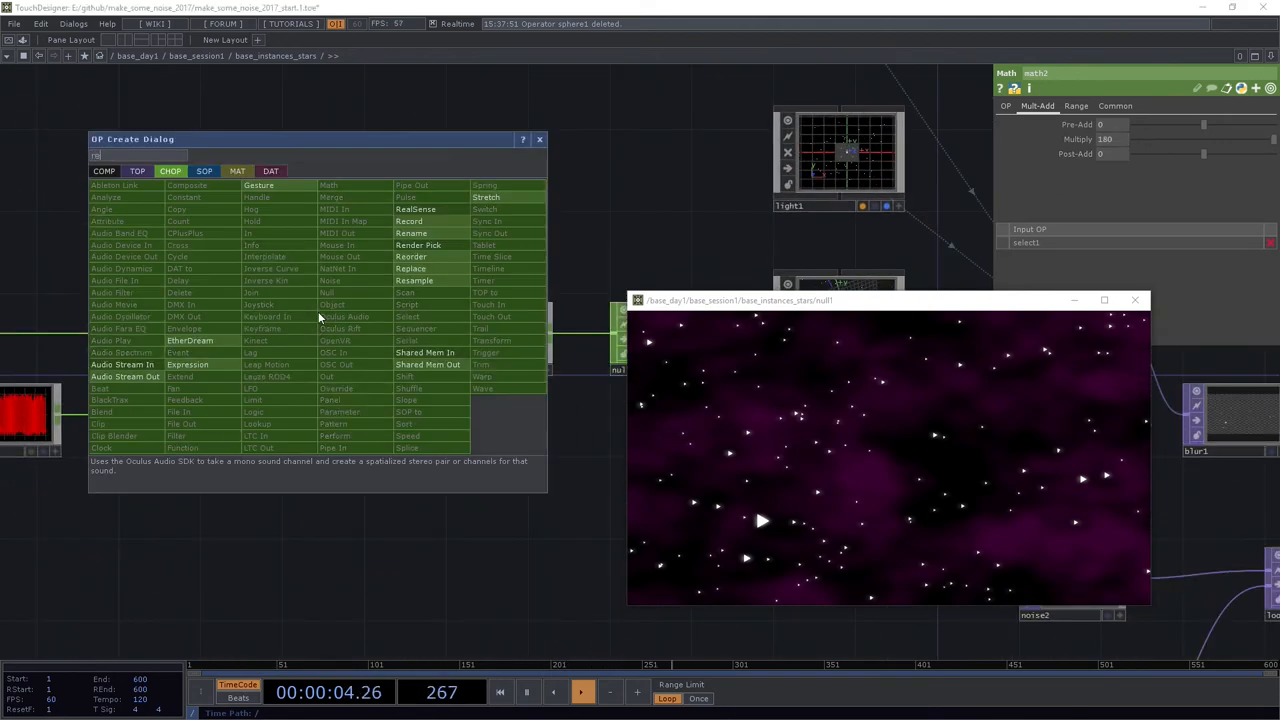
pyautogui.write('repl')
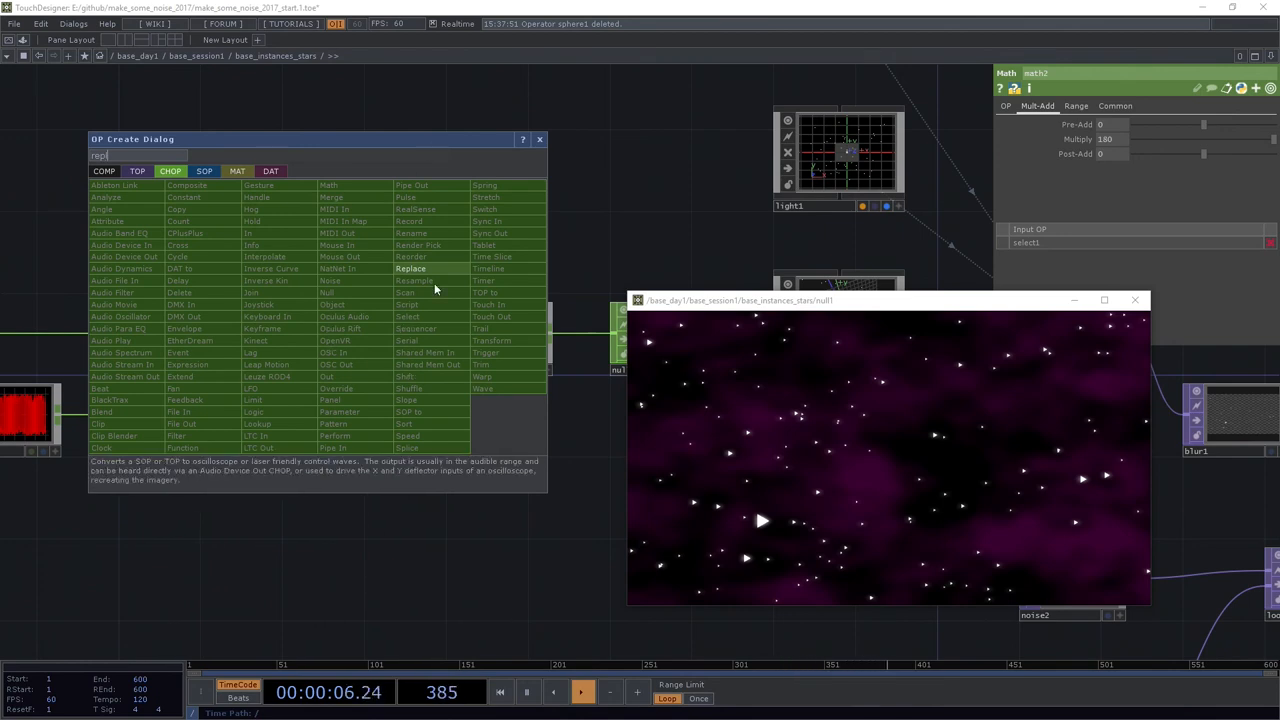
pyautogui.click(410, 268)
pyautogui.write('360')
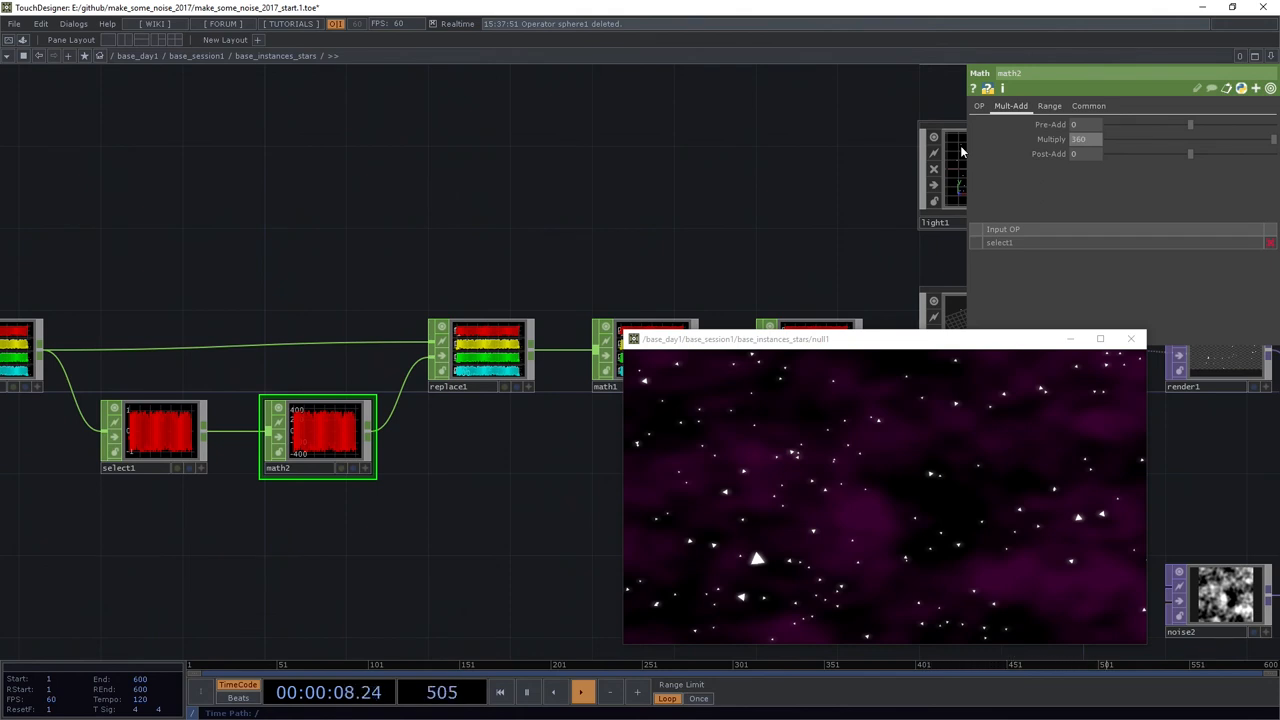
pyautogui.click(500, 692)
pyautogui.write('tran')
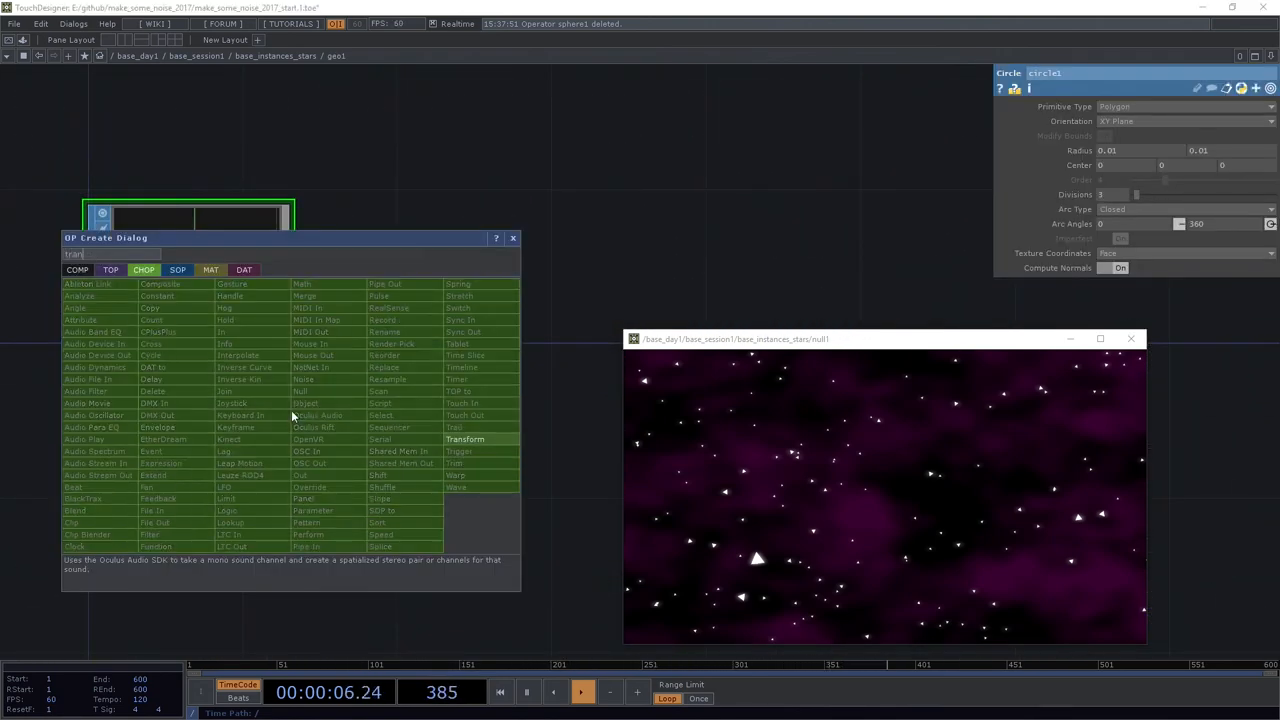
# - In geo1, add a Transform SOP rotated in Z and merge it with the original triangle
pyautogui.click(176, 268)
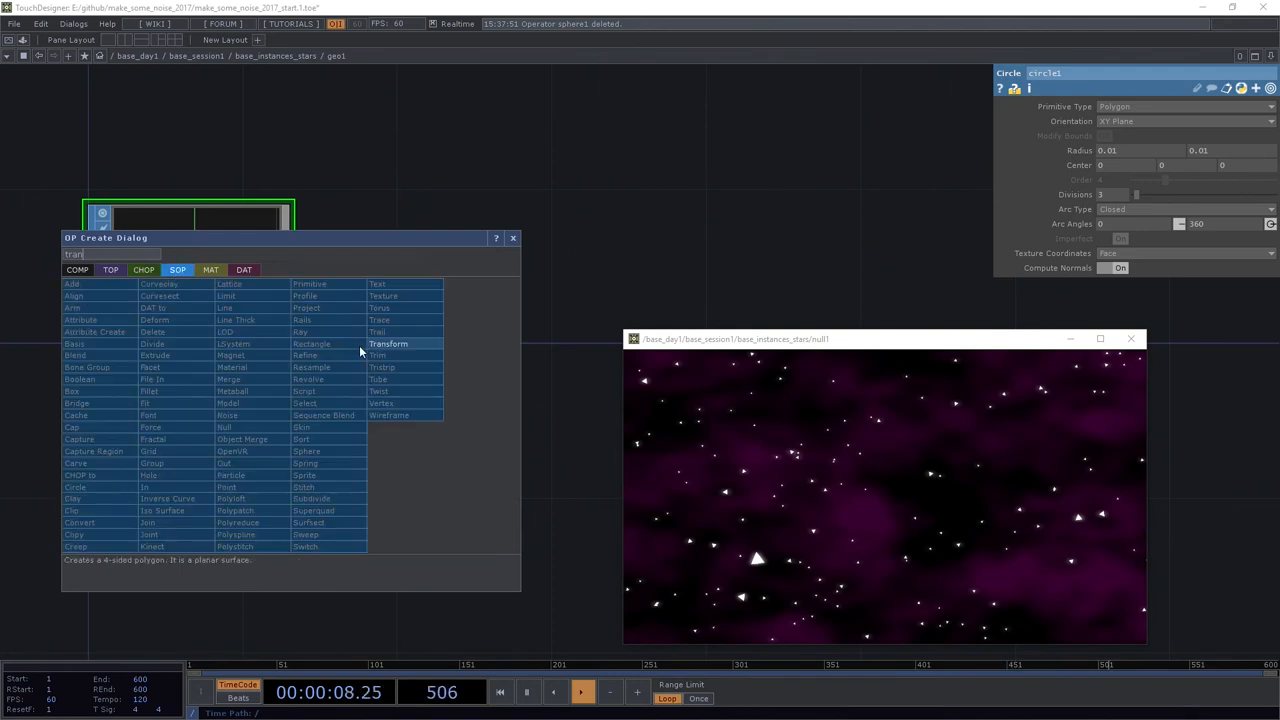
pyautogui.click(388, 344)
pyautogui.write('mer')
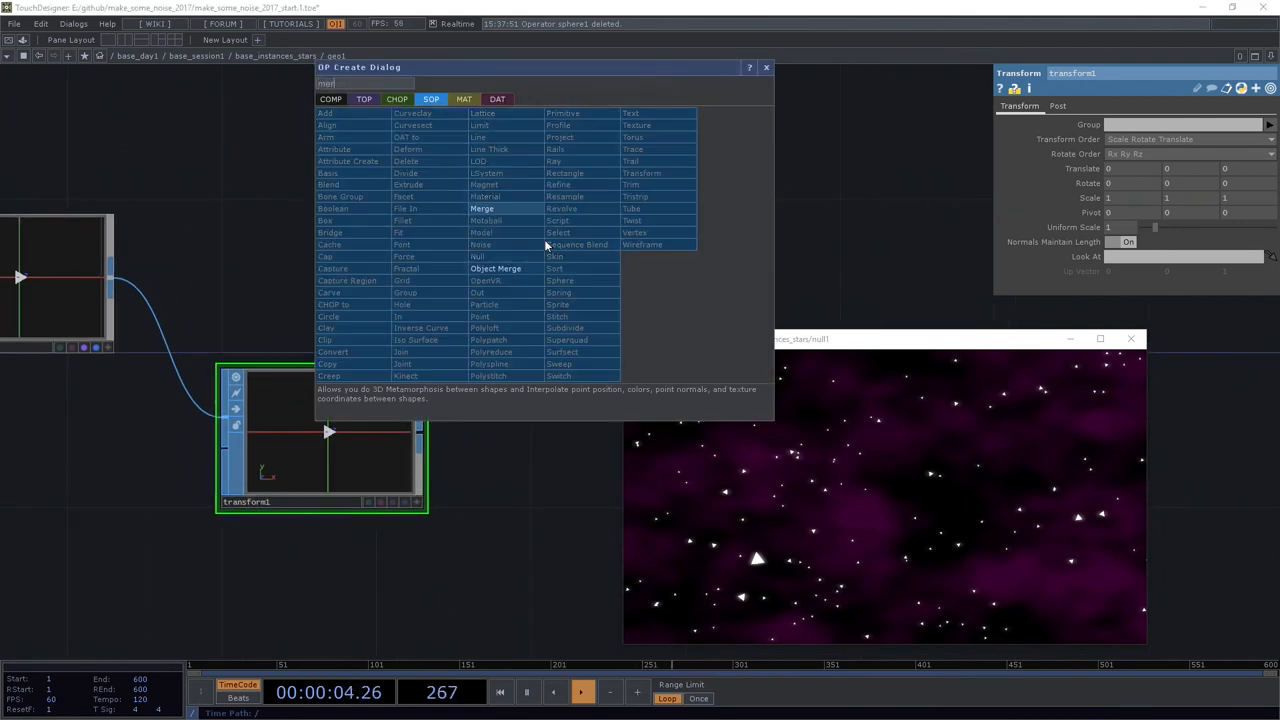
pyautogui.click(482, 208)
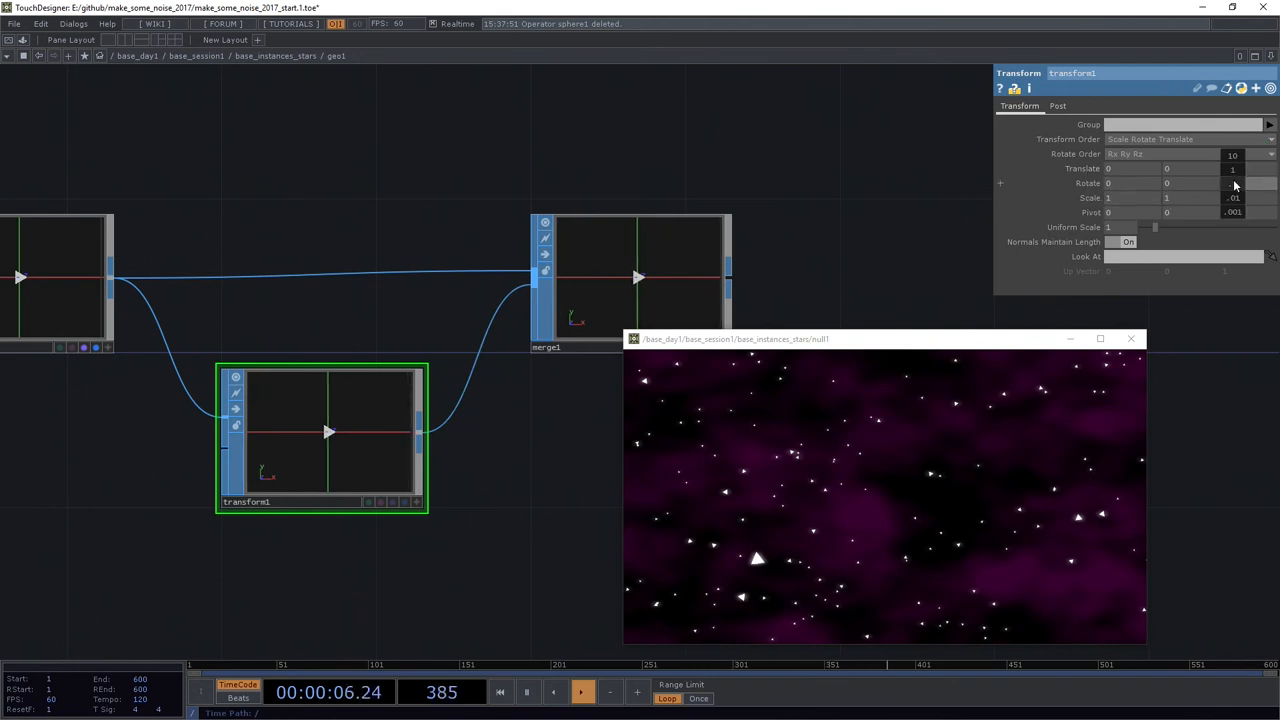
pyautogui.moveTo(1240, 168); pyautogui.dragTo(1240, 184)
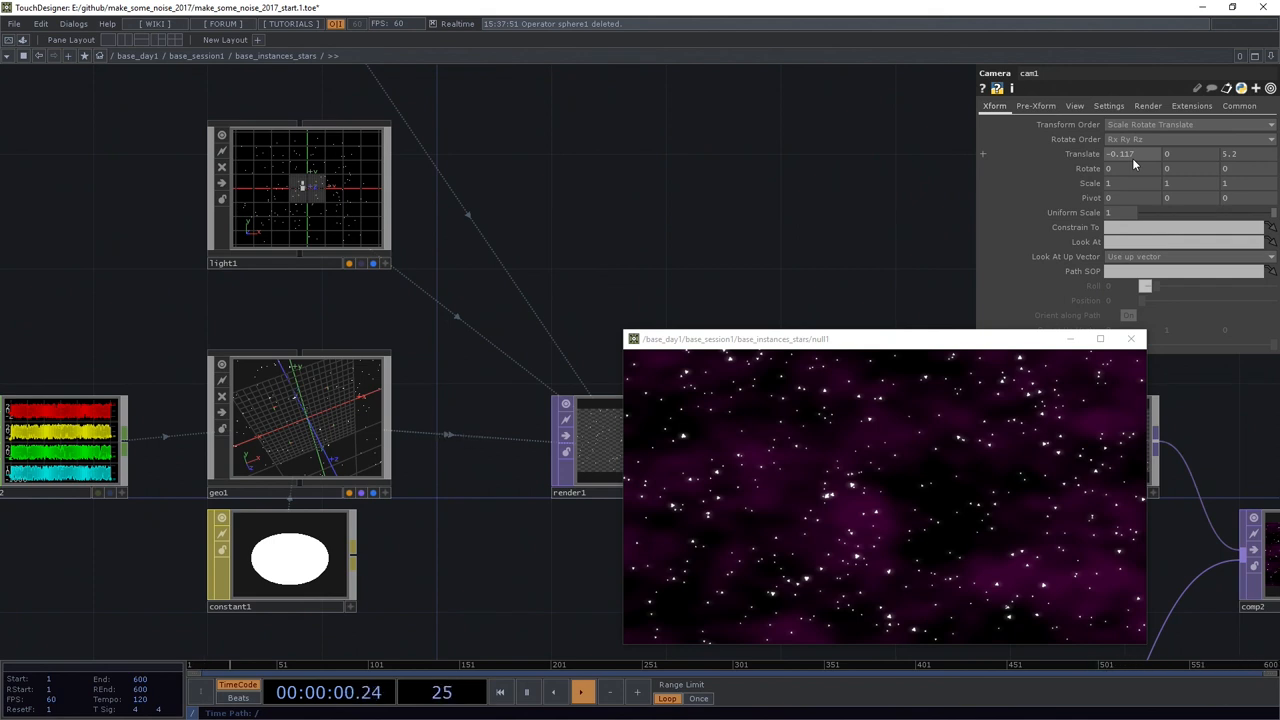
# - Adjust cam1's Translate so the render shows many tiny stars over the clouds
pyautogui.click(580, 692)
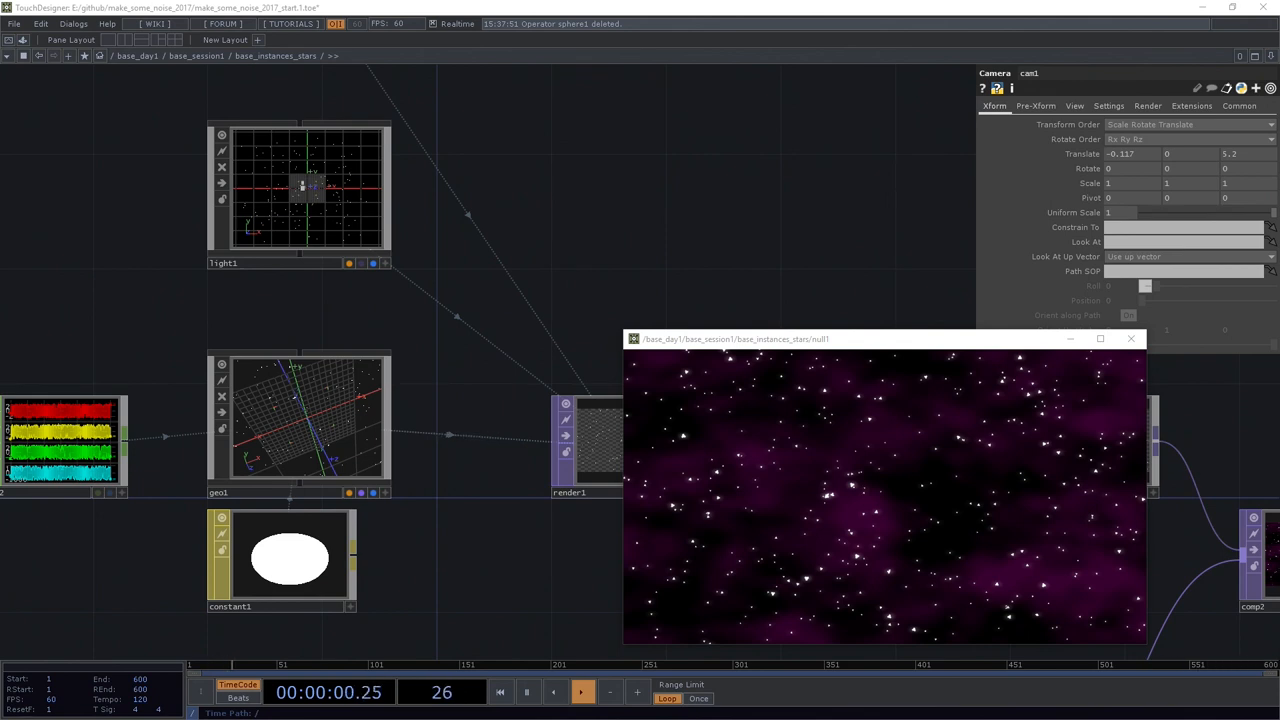
pyautogui.click(582, 692)
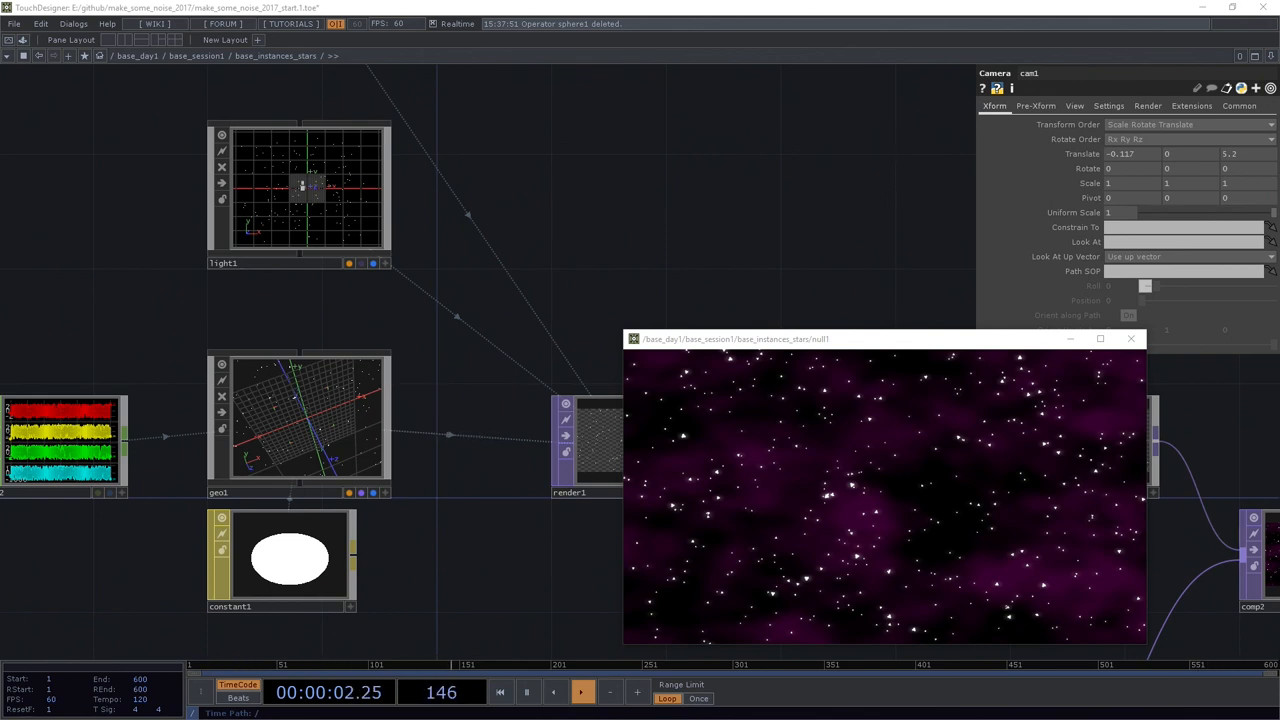